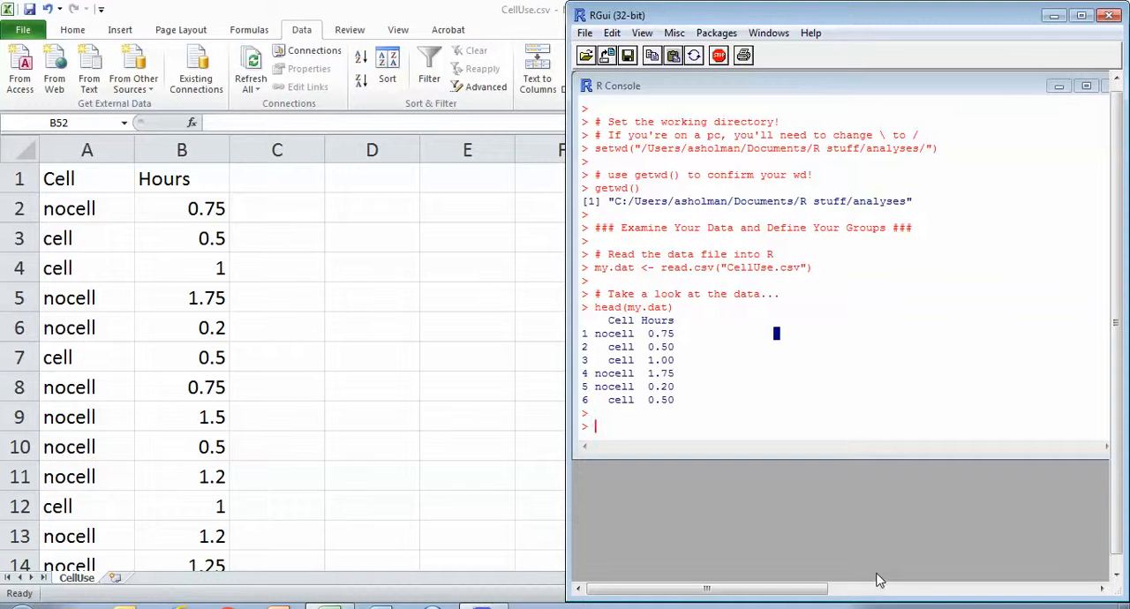
mouse_move(782, 525)
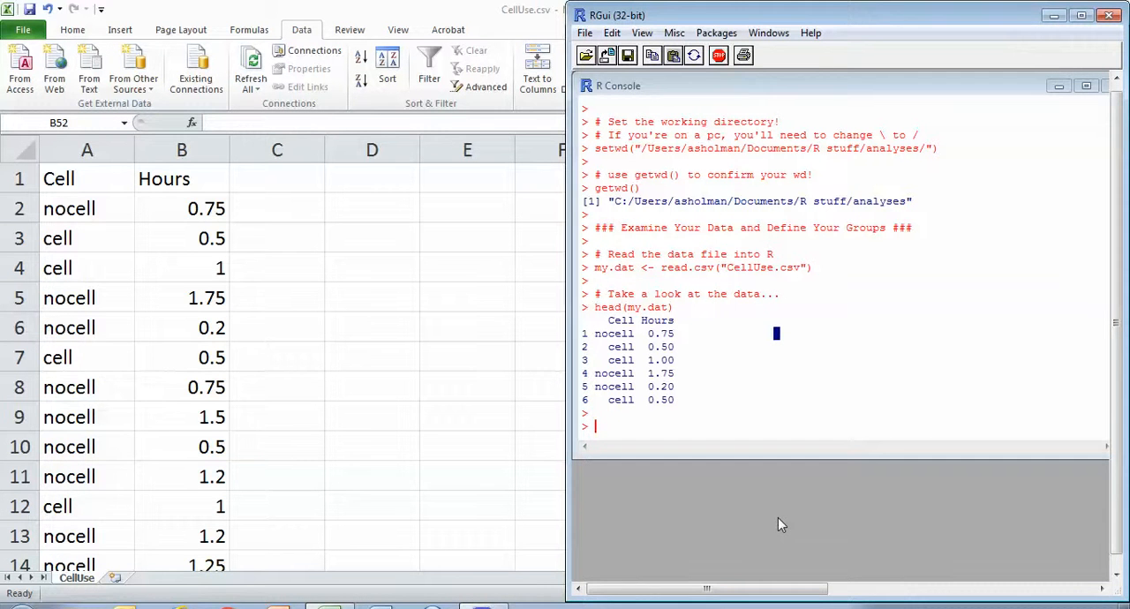
mouse_move(705, 332)
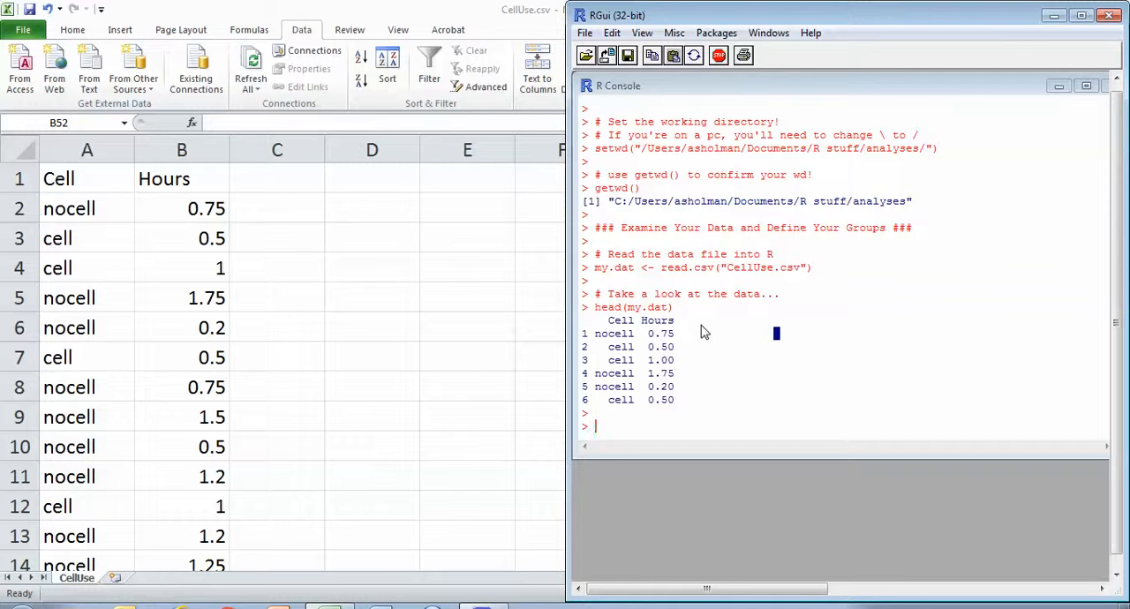
mouse_move(610, 349)
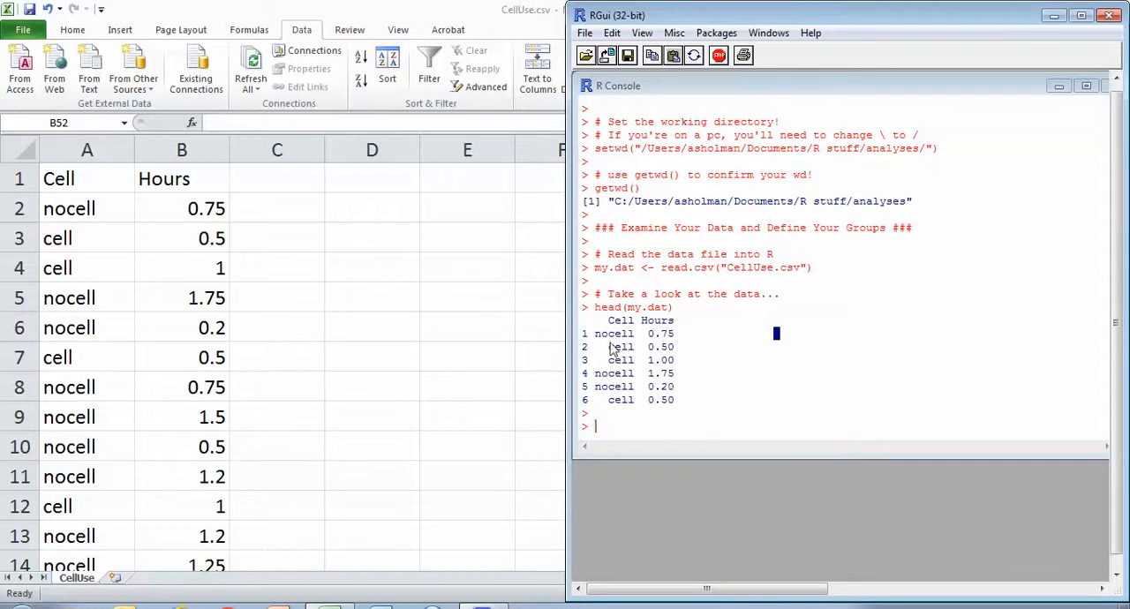
mouse_move(558, 381)
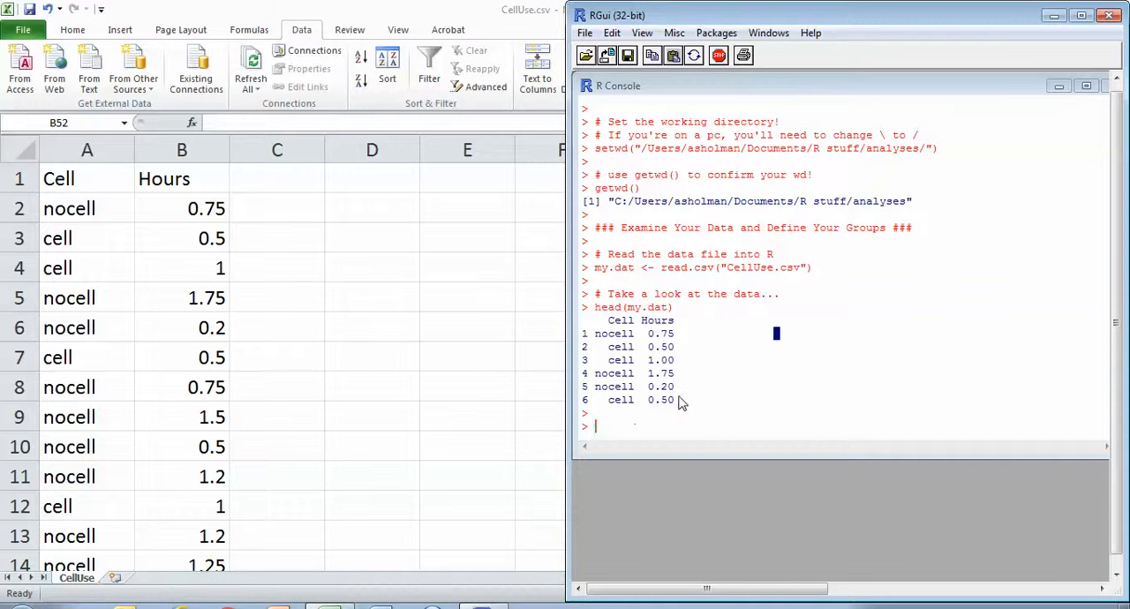
mouse_move(664, 399)
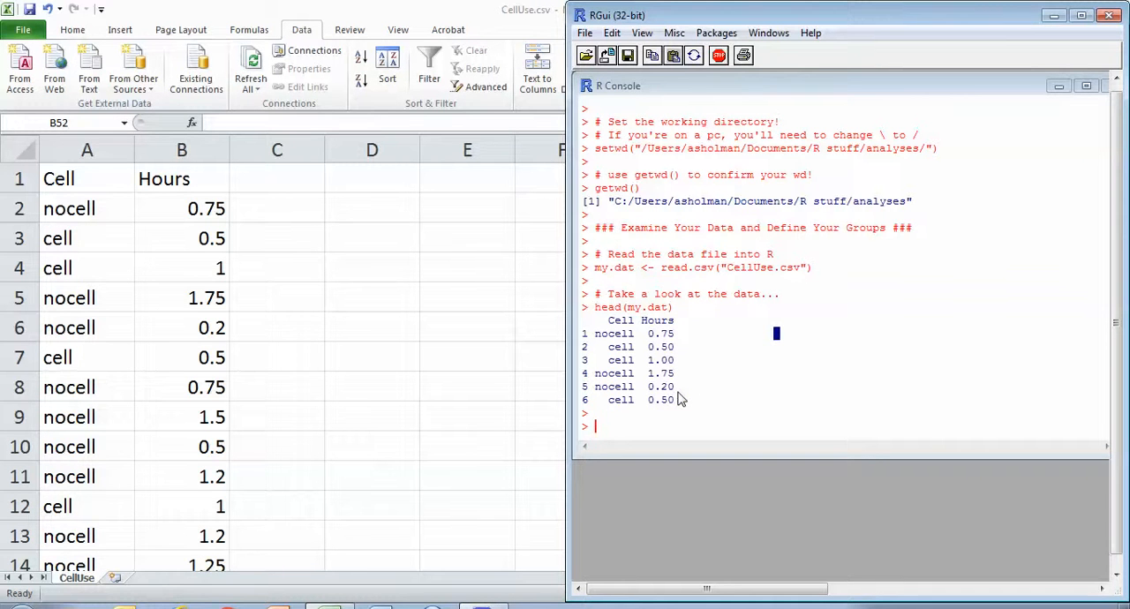
mouse_move(228, 343)
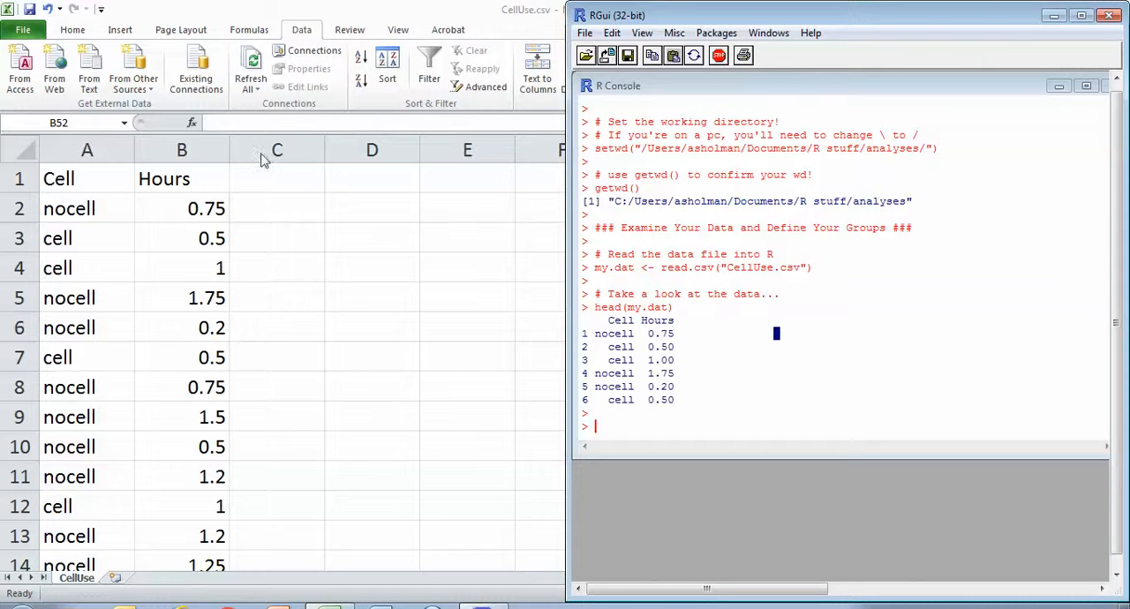
mouse_move(281, 274)
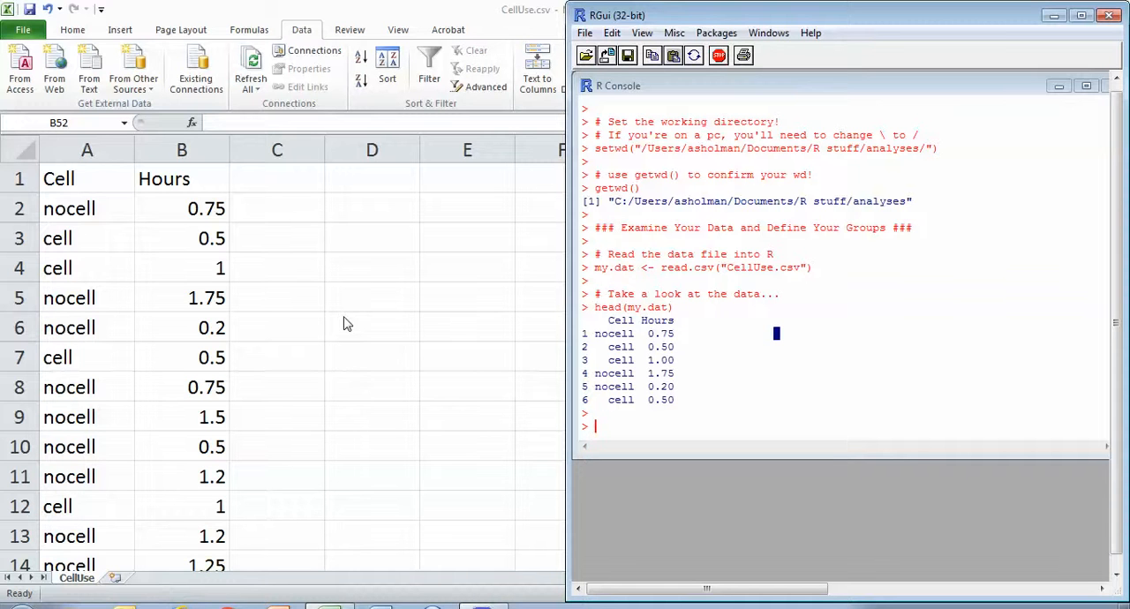
mouse_move(421, 325)
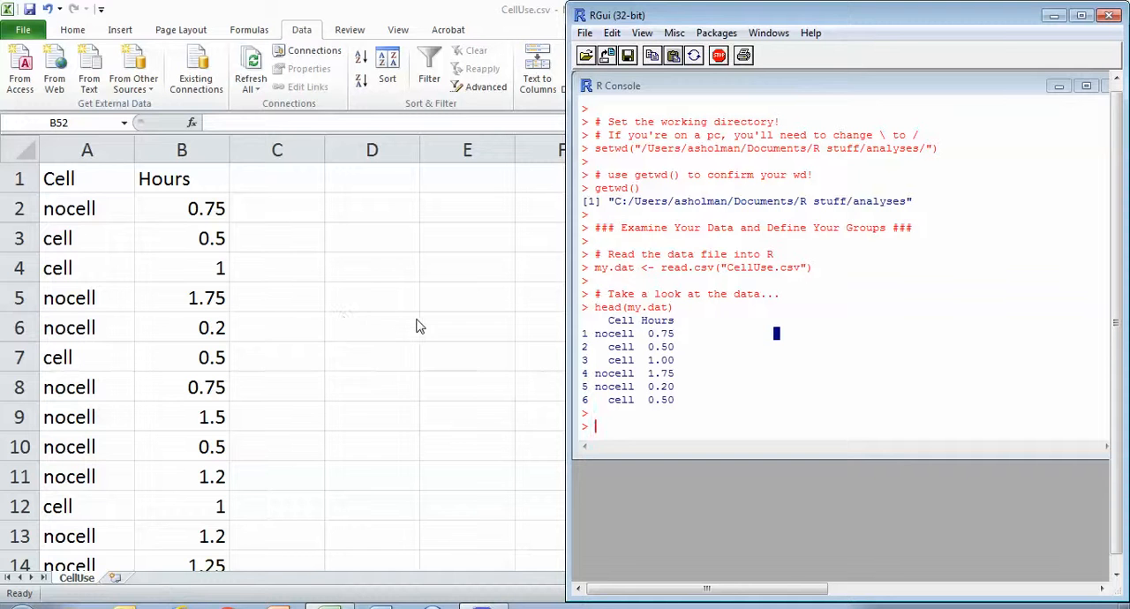
mouse_move(350, 385)
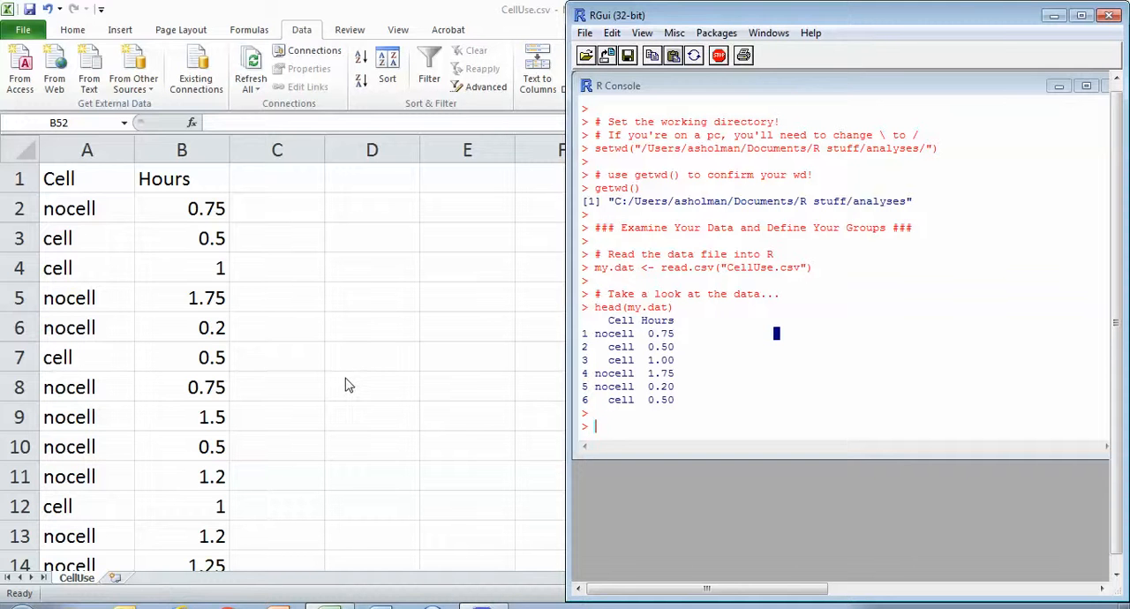
mouse_move(670, 399)
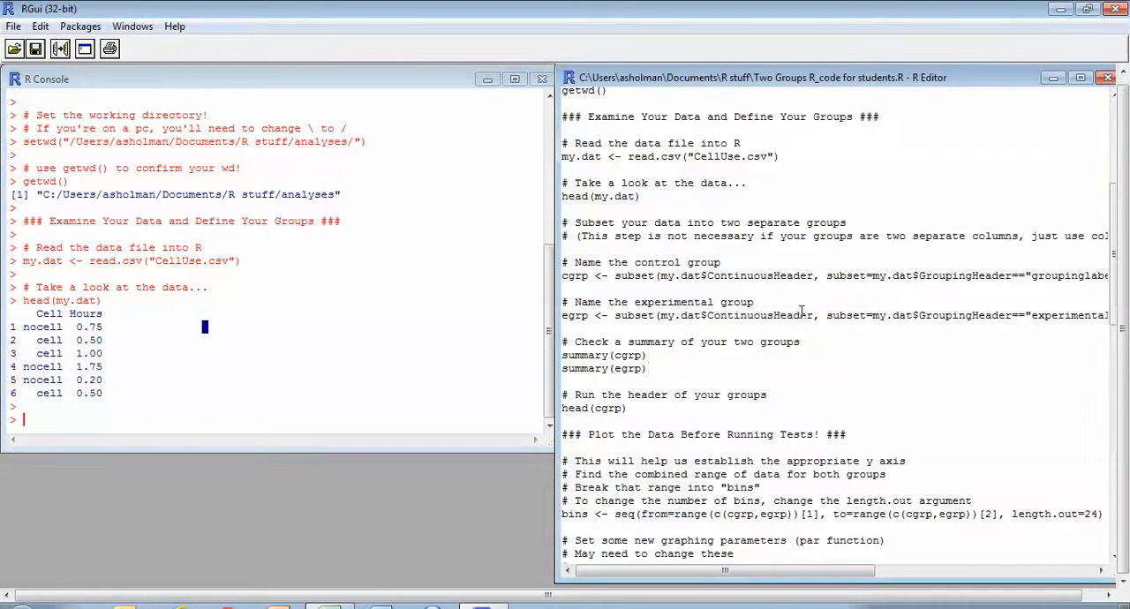
mouse_move(710, 230)
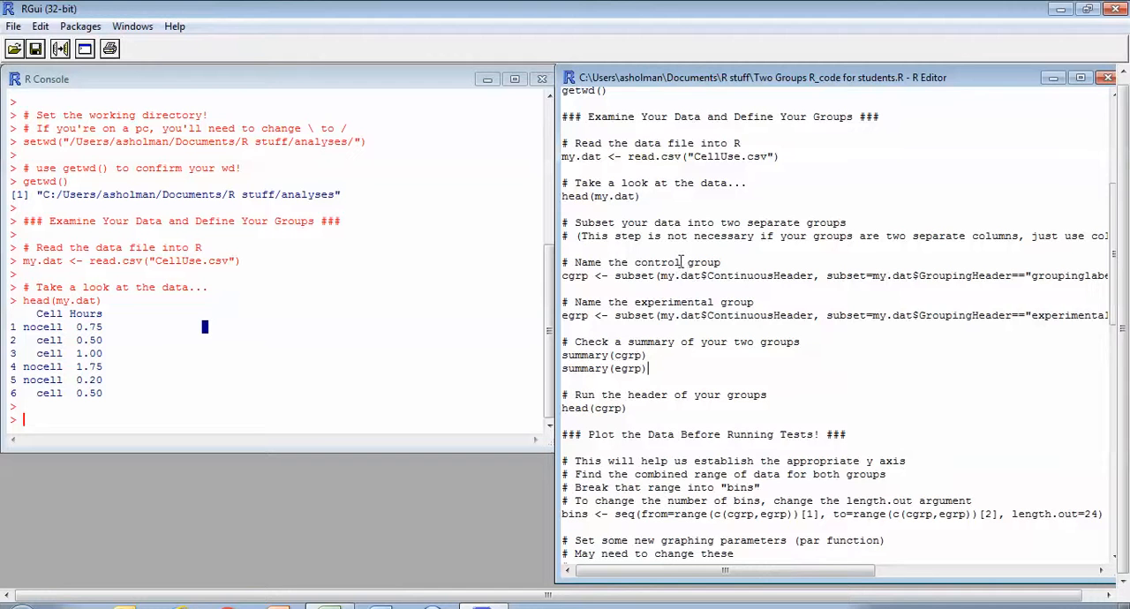
mouse_move(941, 250)
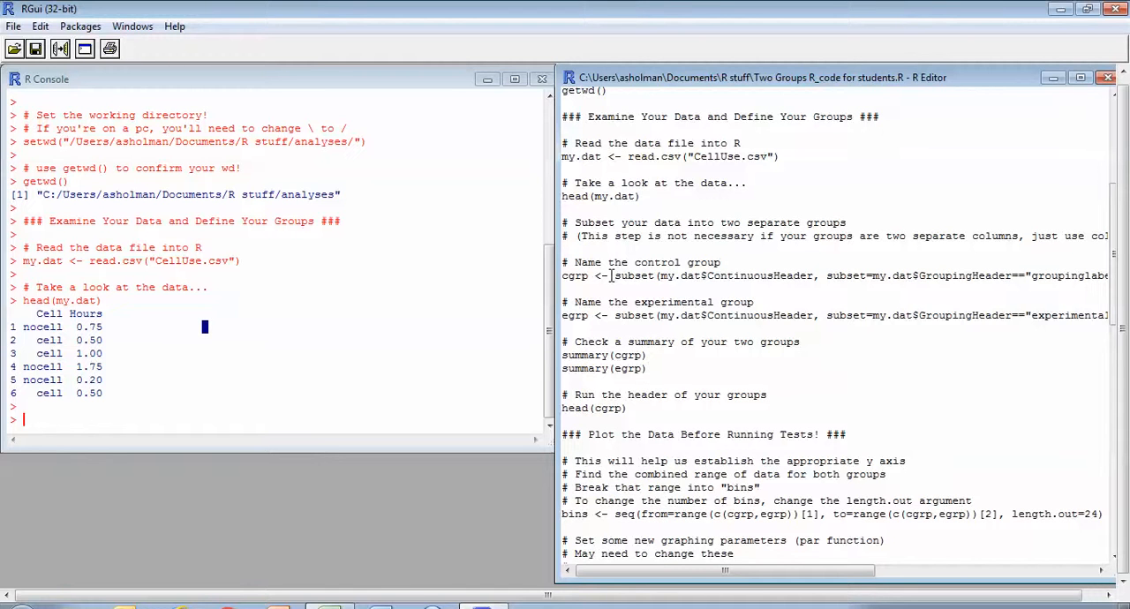
mouse_move(721, 302)
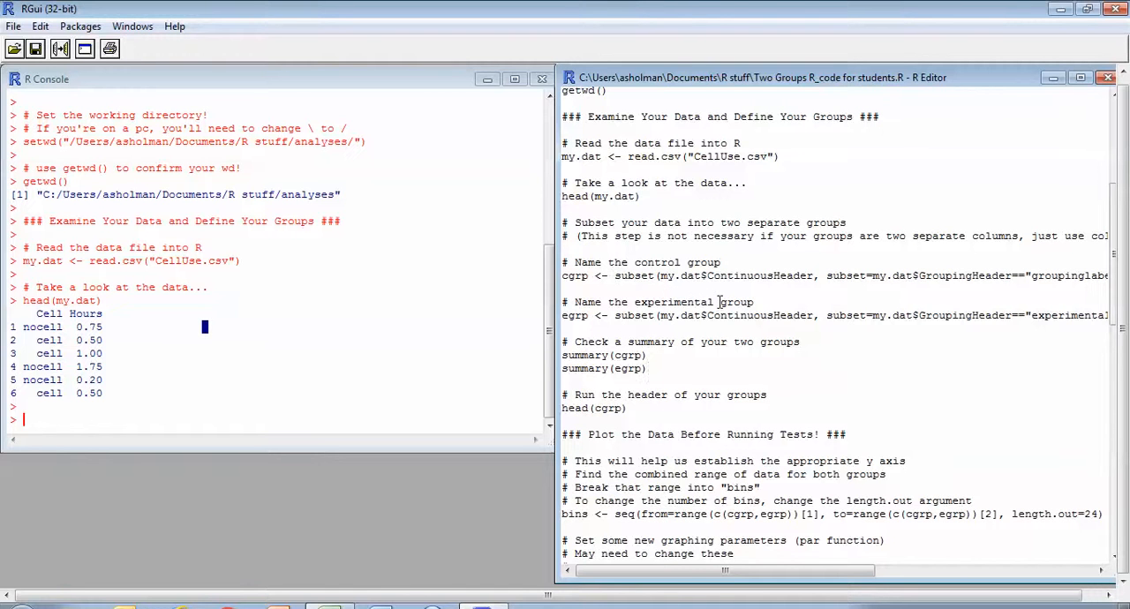
mouse_move(759, 306)
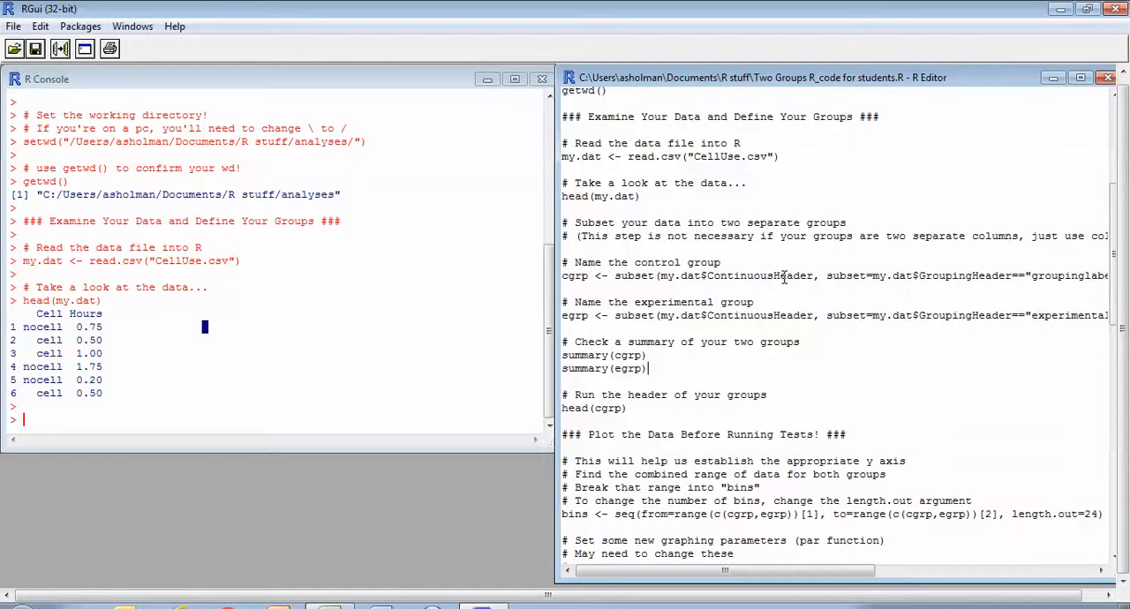
Step: Edit the cgrp line to subset my.dat$Hours where my.dat$Cell=="nocell"
double_click(759, 275)
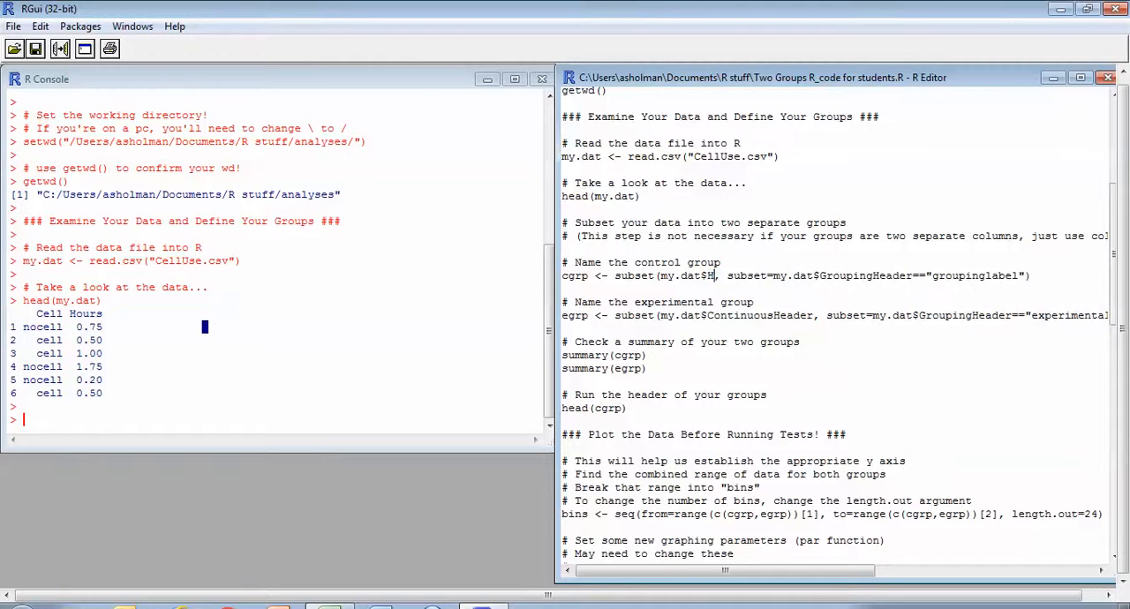
text(ours)
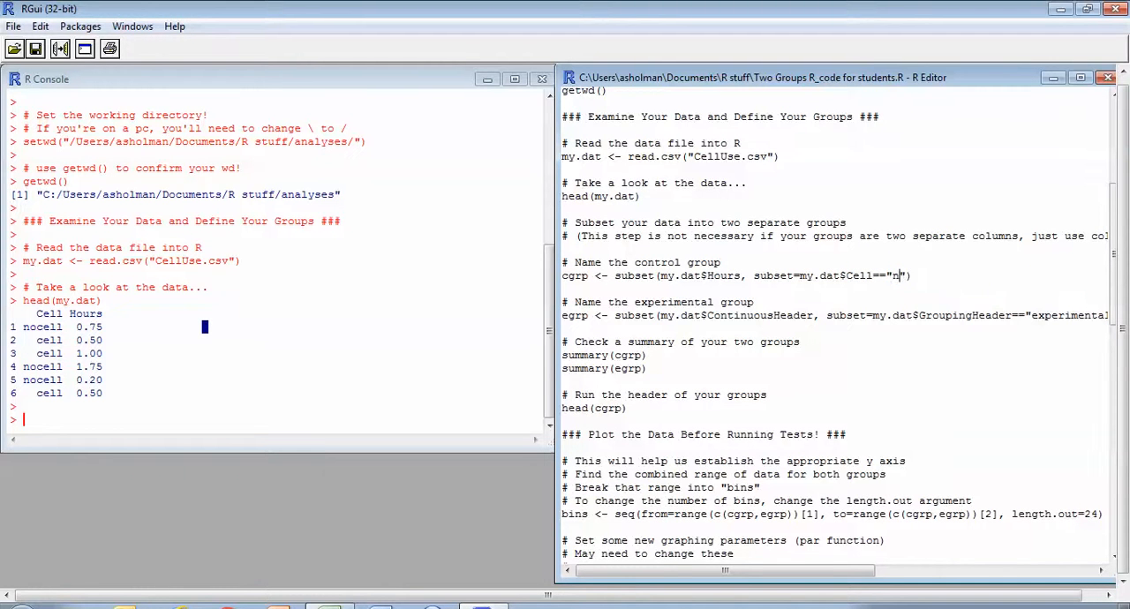
text(ocell)
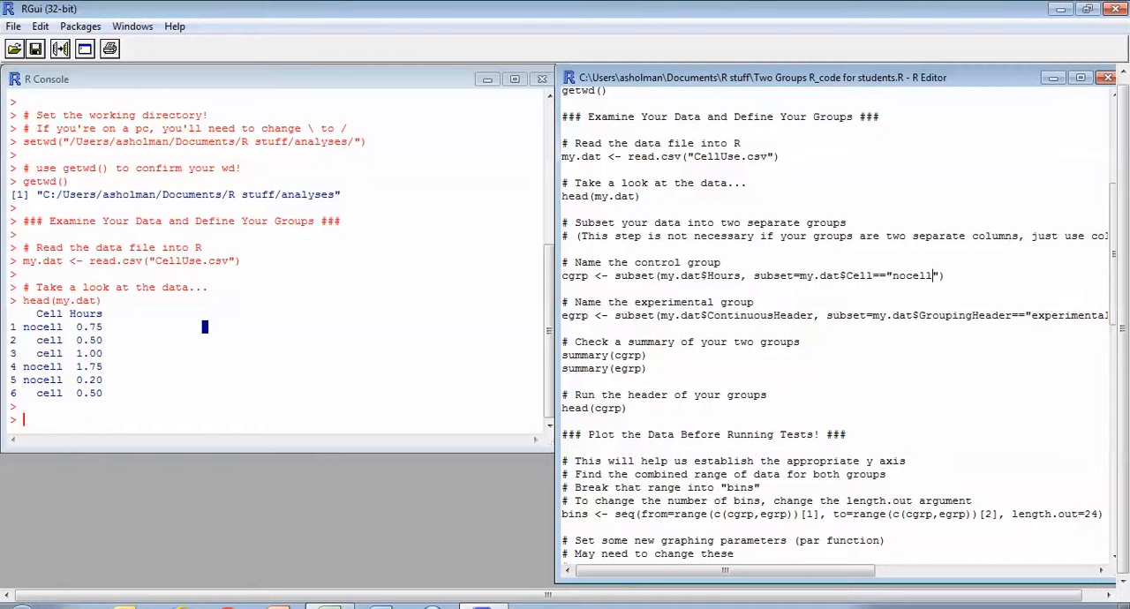
mouse_move(989, 402)
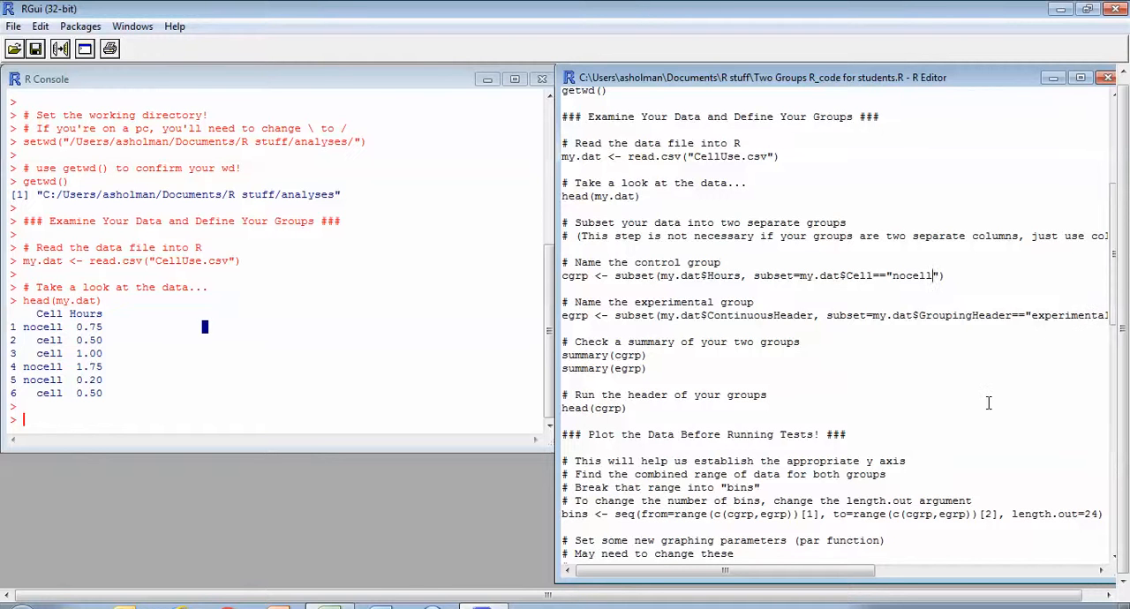
mouse_move(766, 388)
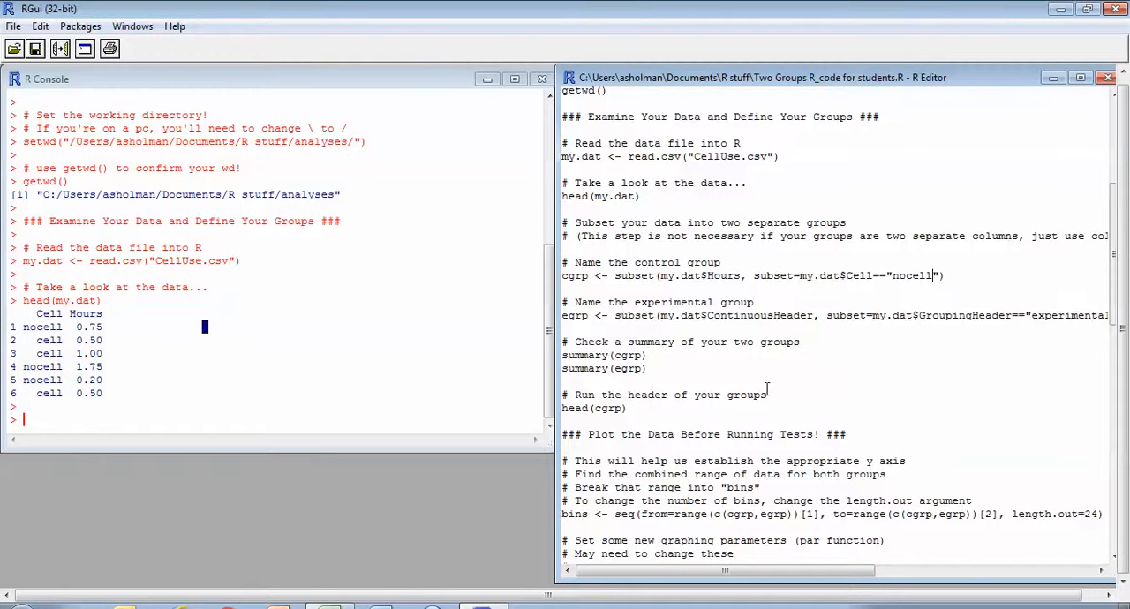
mouse_move(678, 300)
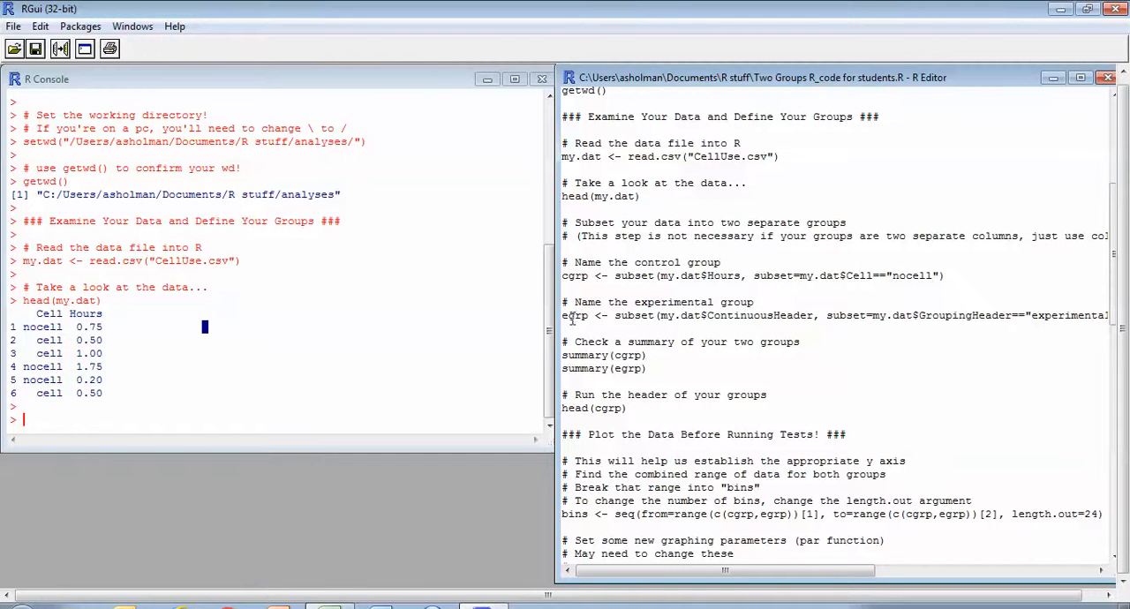
Step: Edit the egrp line to subset my.dat$Hours where my.dat$Cell=="cell"
double_click(760, 314)
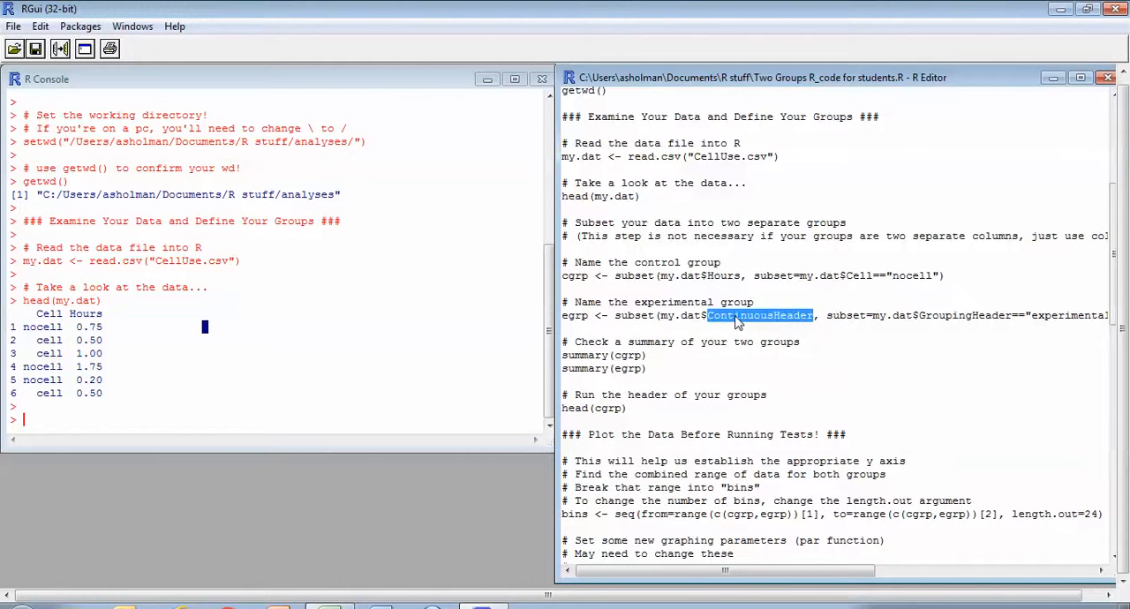
text(GroupingHeader)
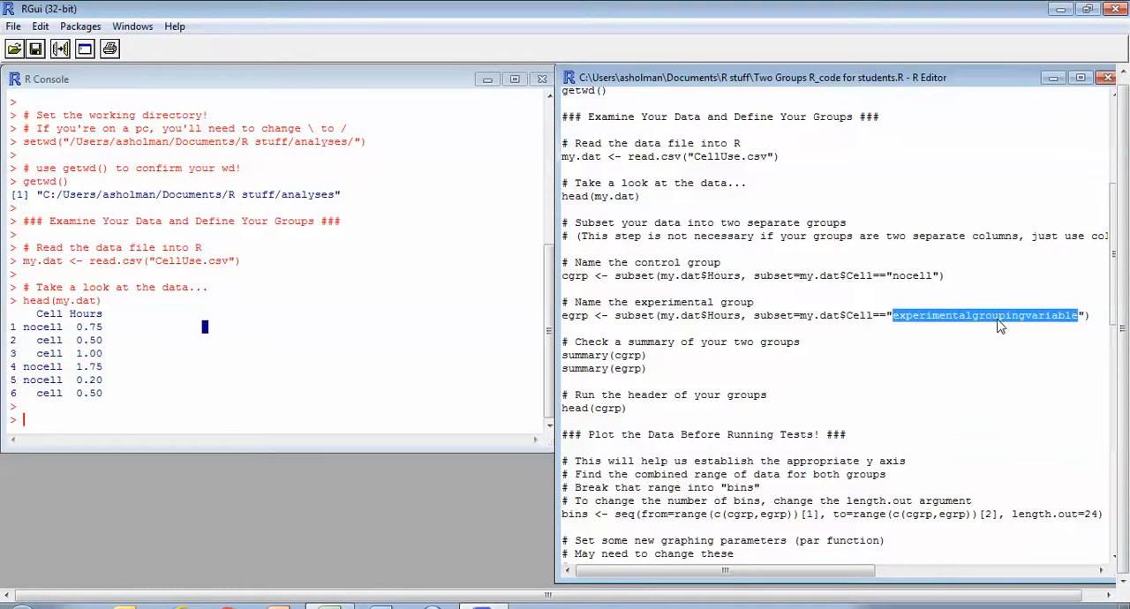
text(cell)
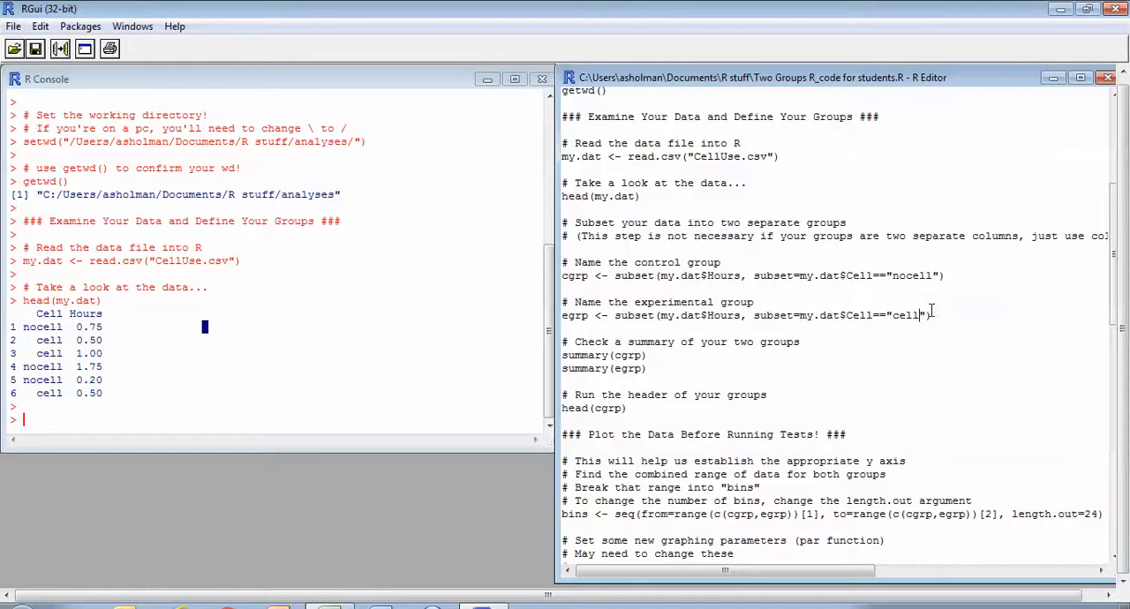
mouse_move(647, 325)
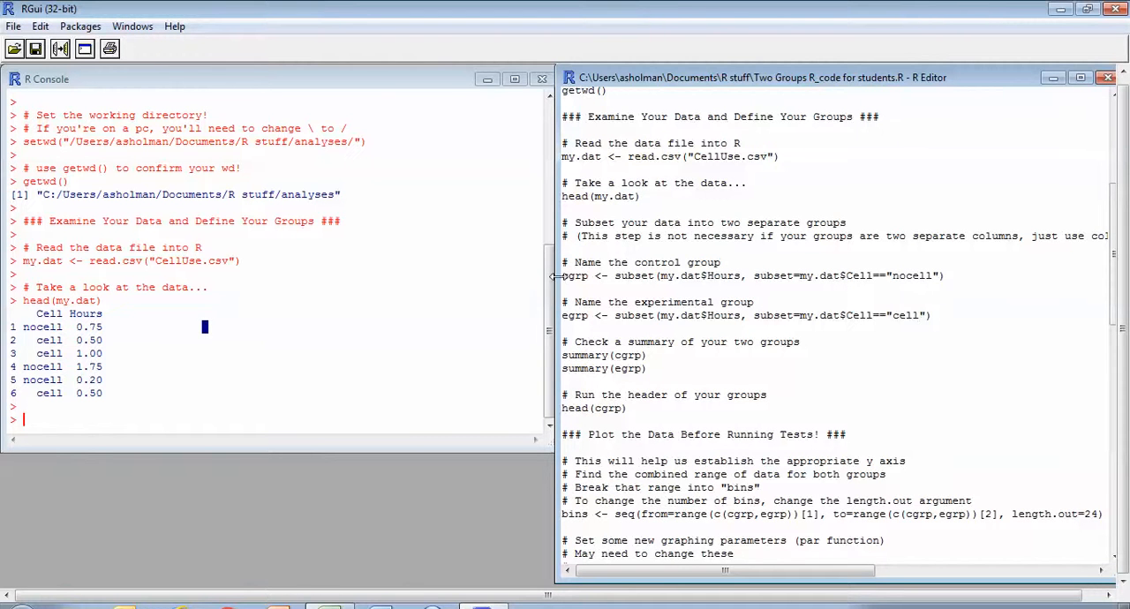
mouse_move(767, 276)
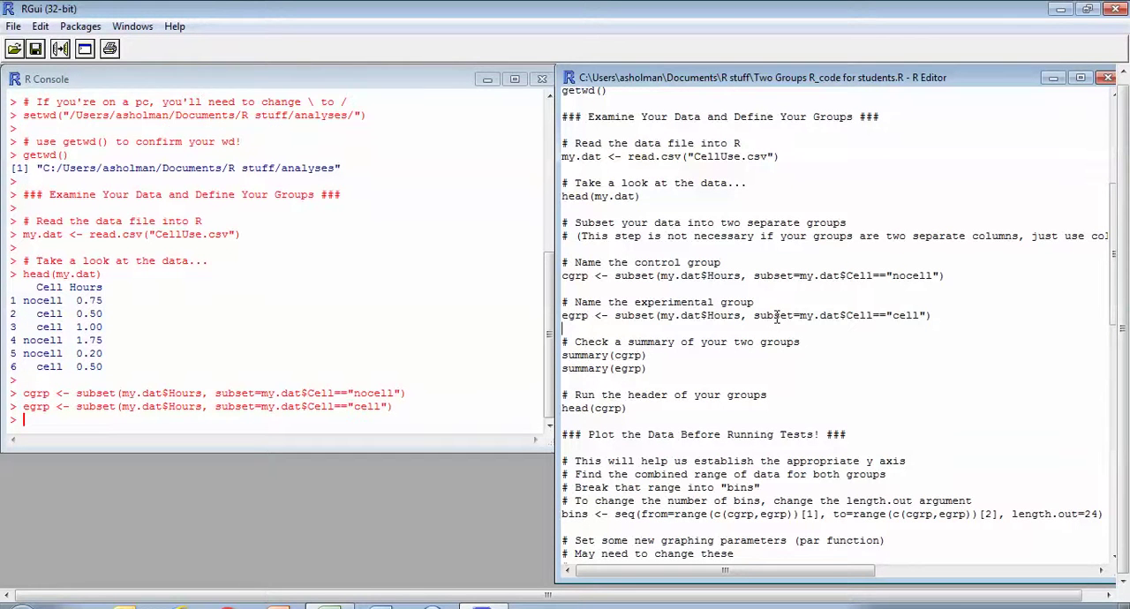
mouse_move(737, 356)
text(#)
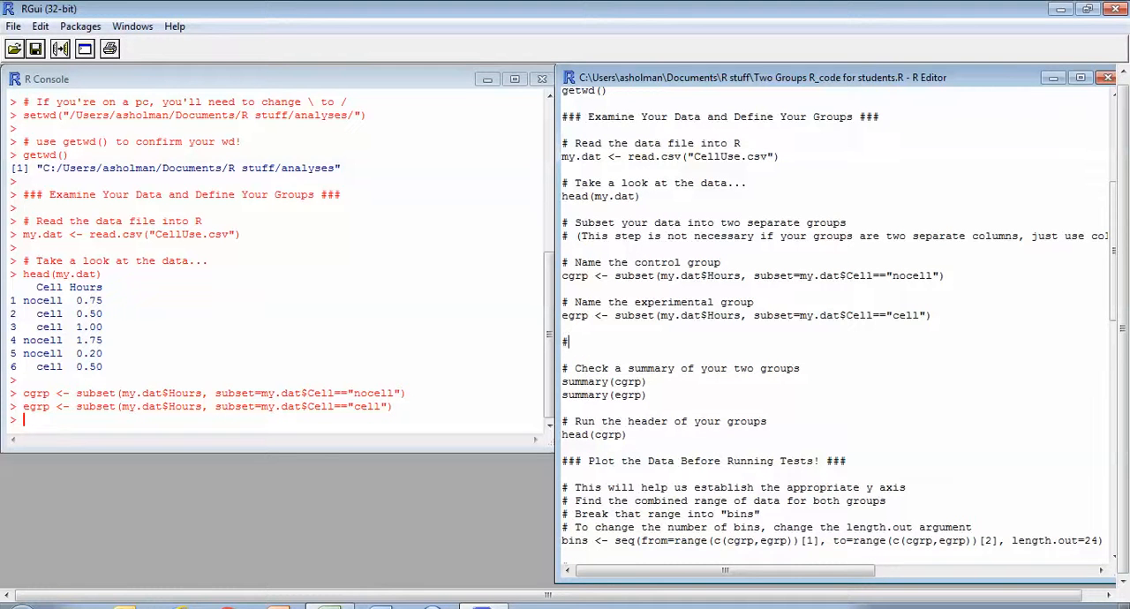
Step: Add a '# Check a header of your groups' section with head(cgrp) and head(egrp), and run both lines
text(Check a hea)
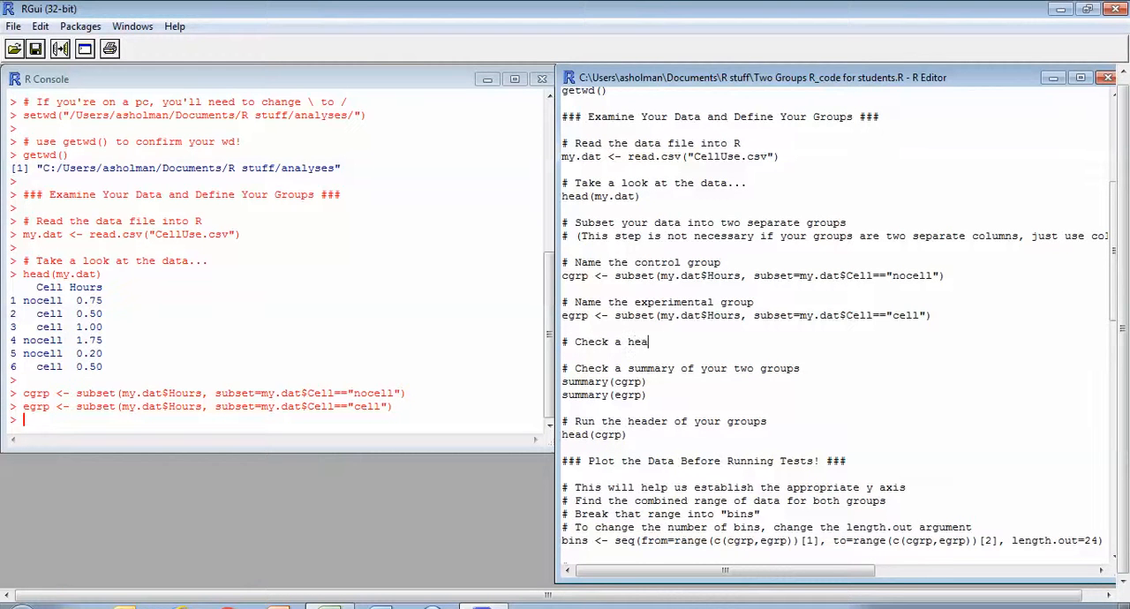
text(der of your groups)
text(head()
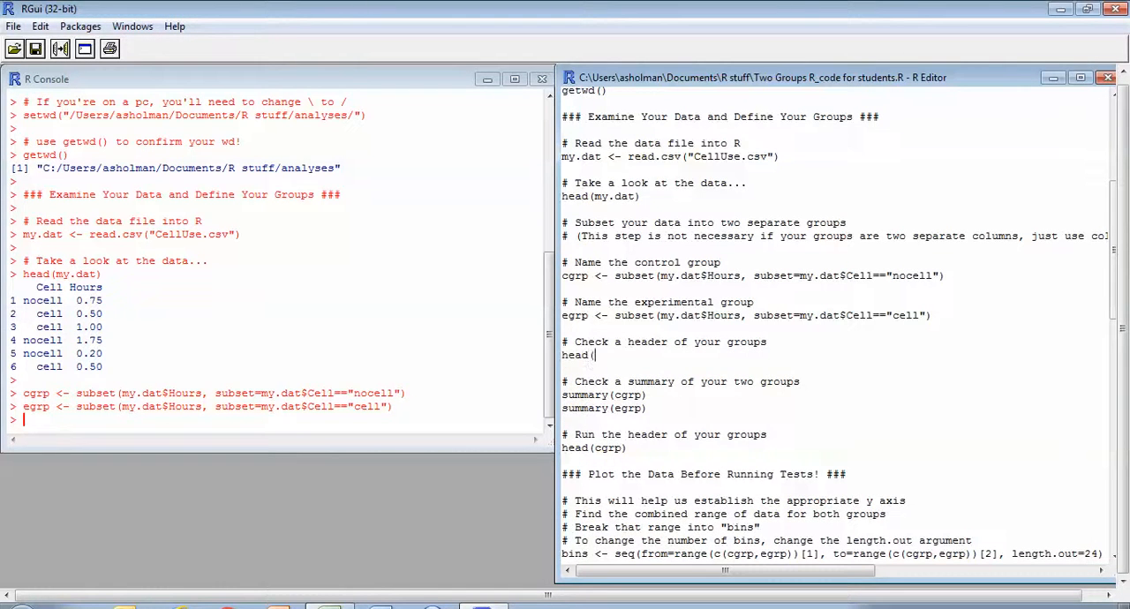
text(cgrp))
text(head(eg)
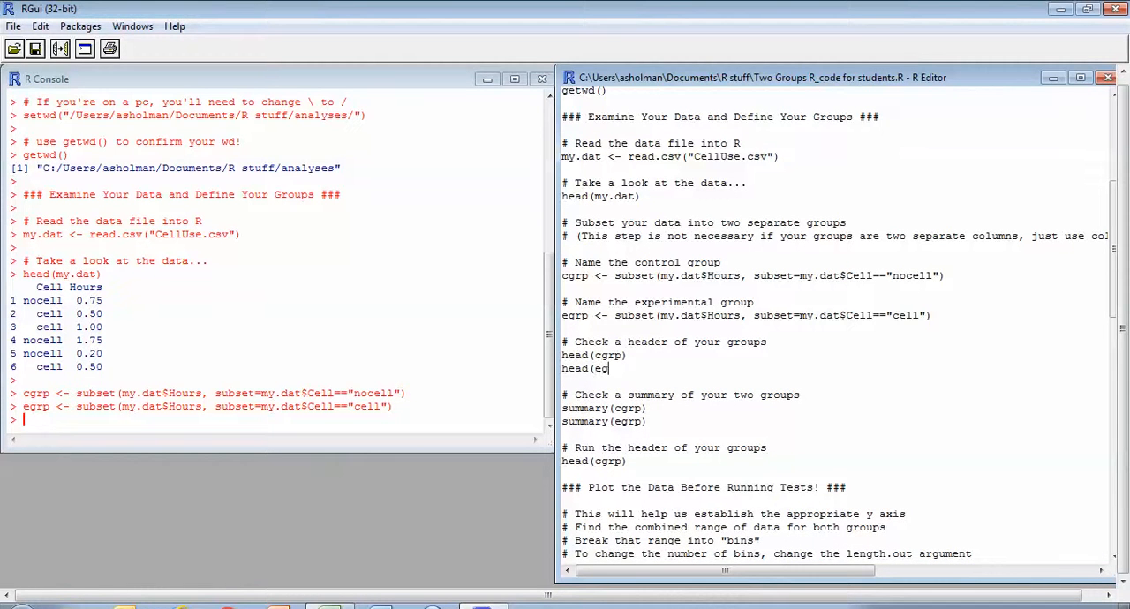
text(rp))
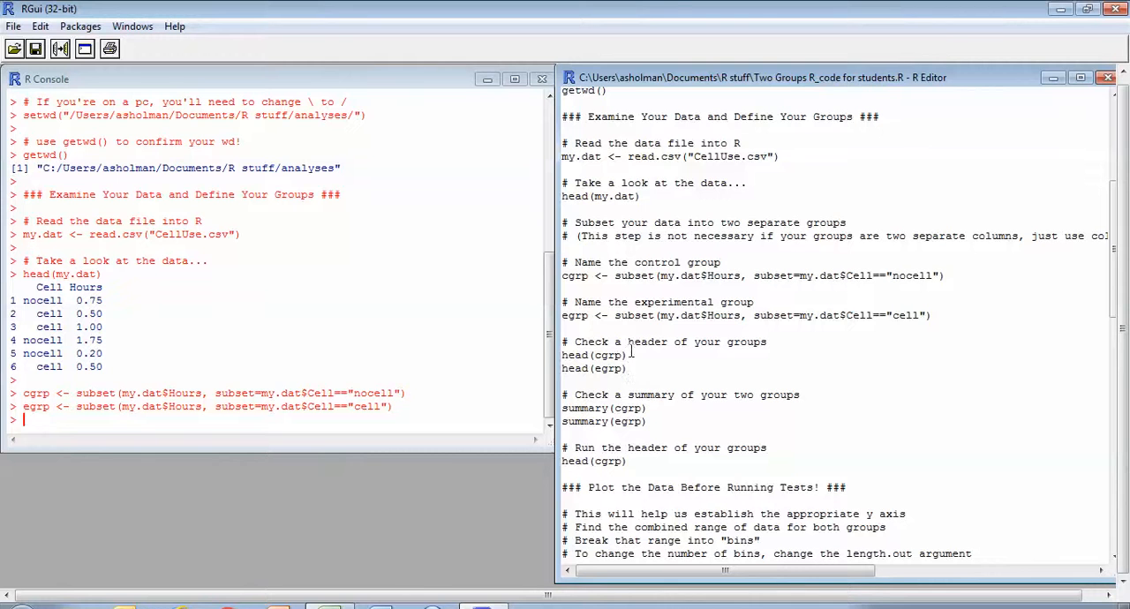
key(Return)
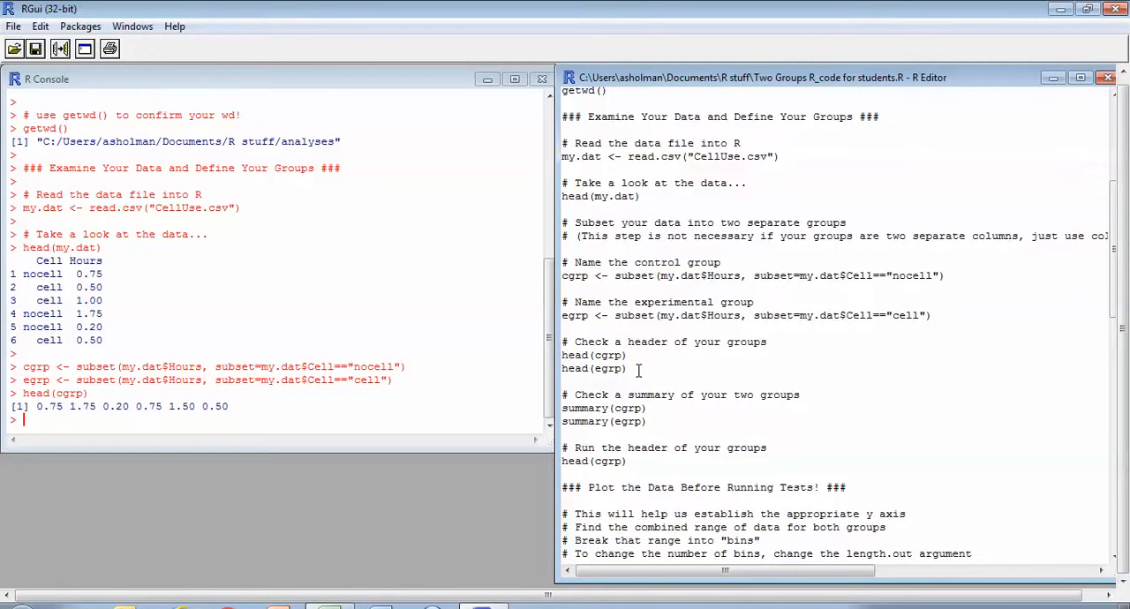
key(Return)
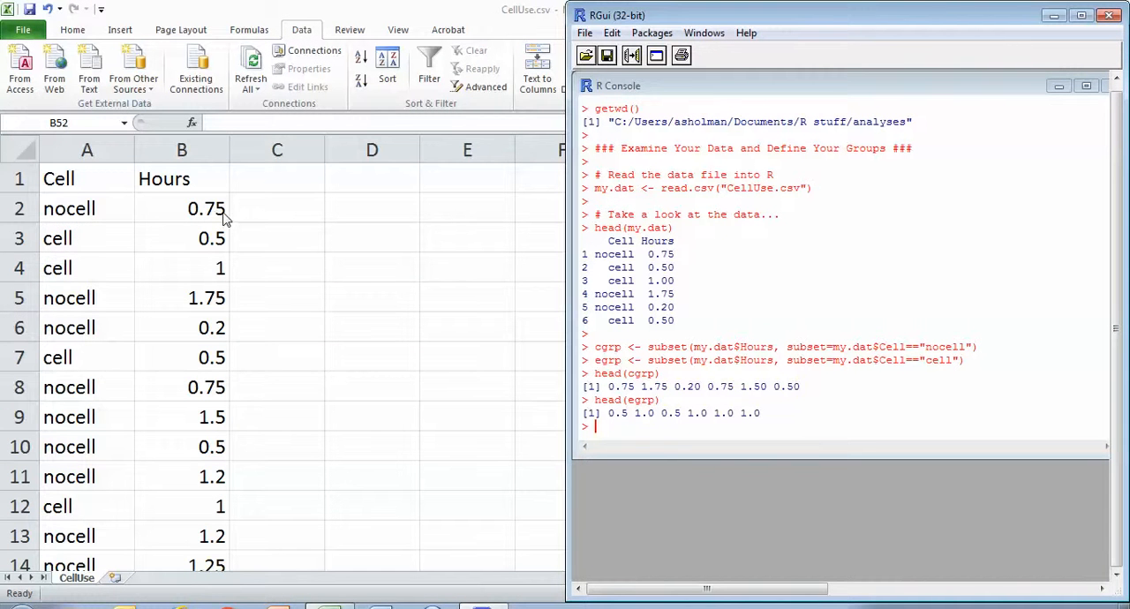
mouse_move(224, 306)
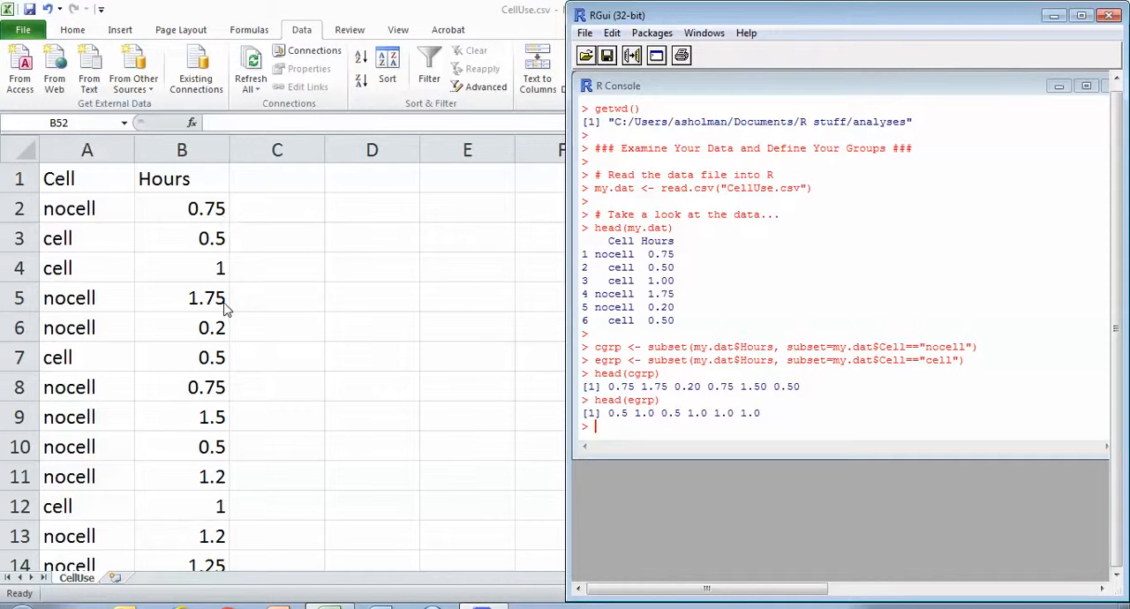
mouse_move(226, 362)
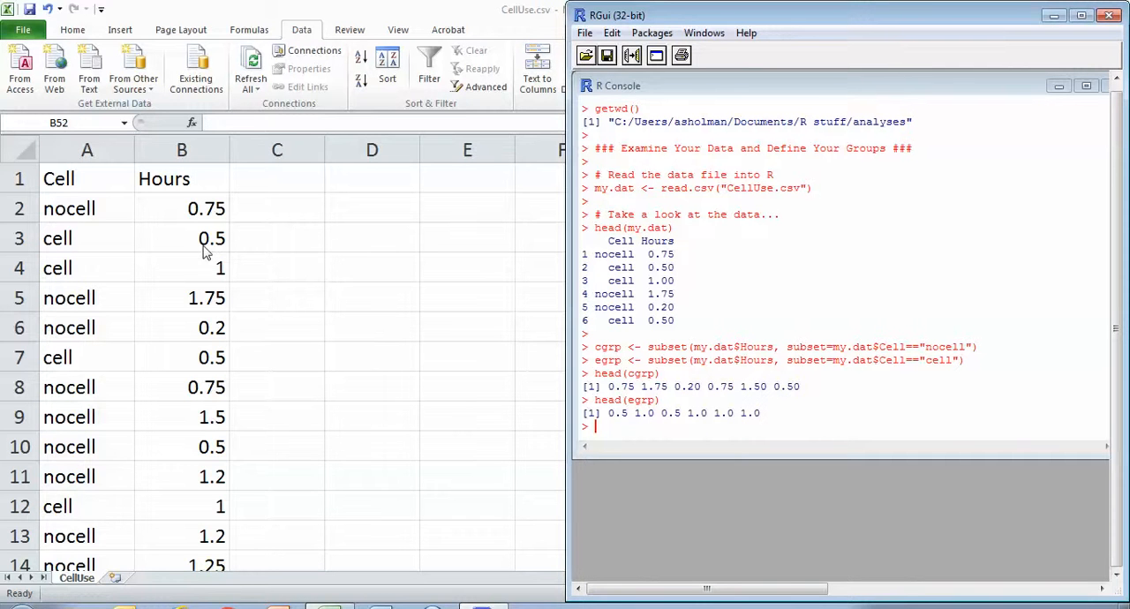
mouse_move(205, 364)
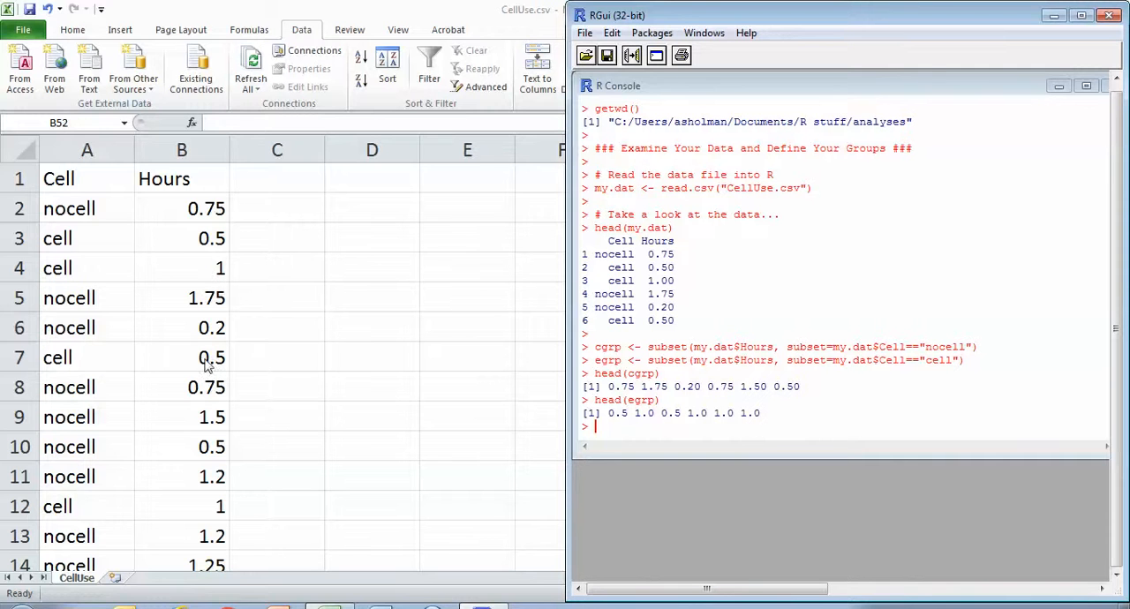
mouse_move(211, 425)
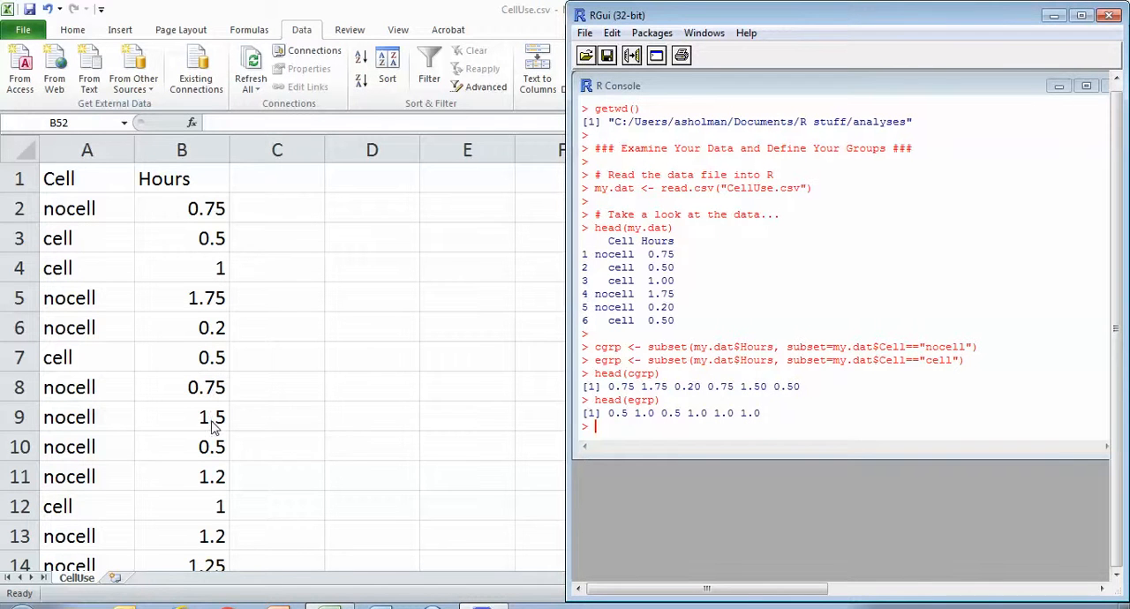
mouse_move(526, 417)
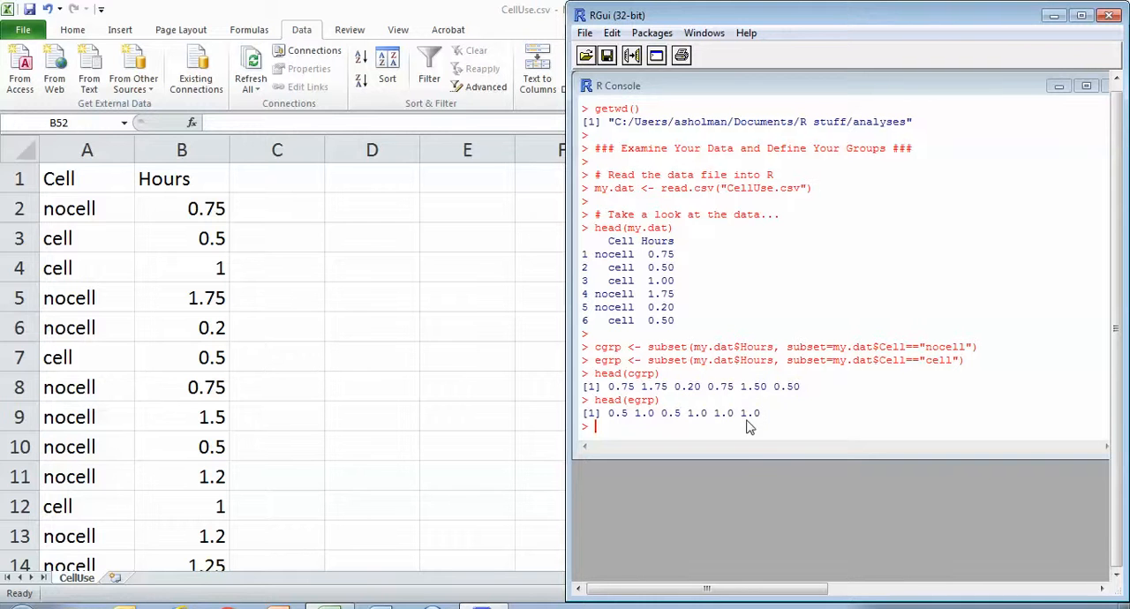
mouse_move(798, 88)
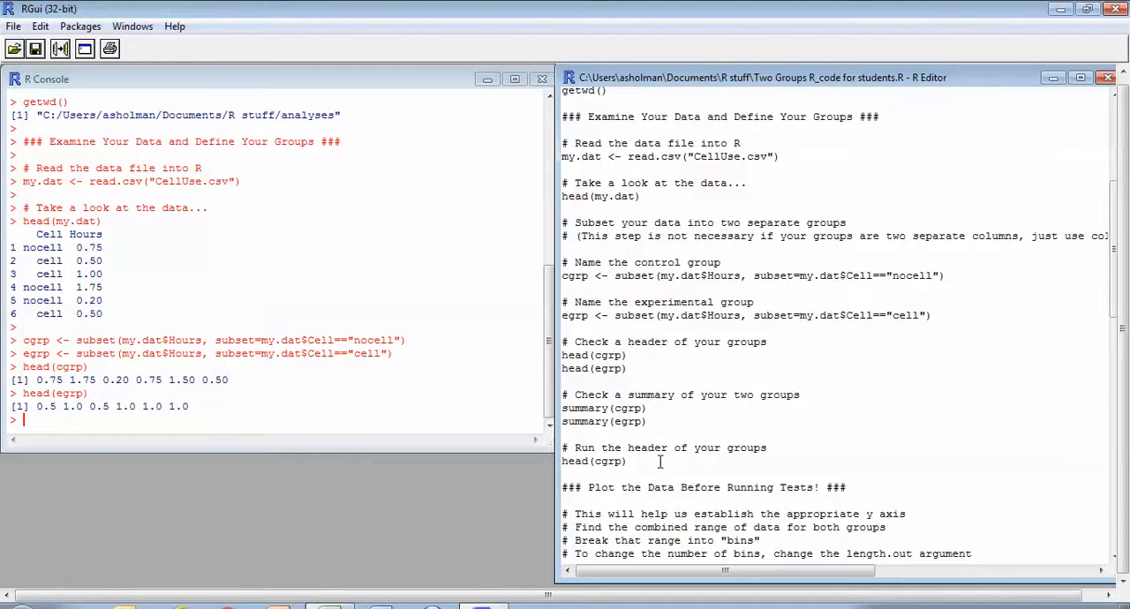
Step: Scroll the script down to the summary(cgrp) and summary(egrp) lines
scroll(down, 3)
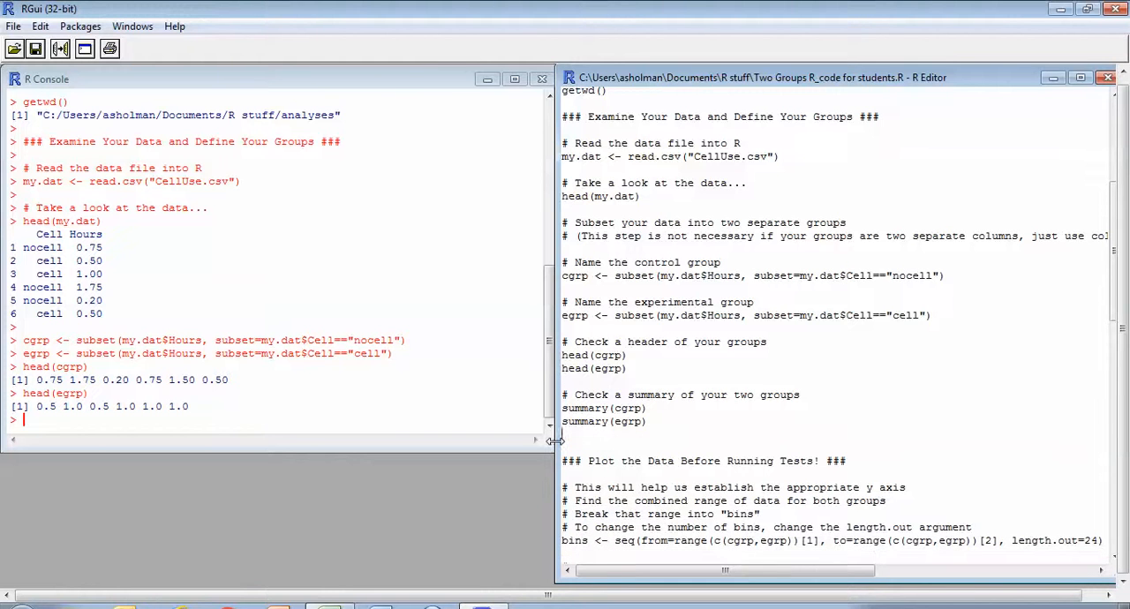
scroll(down, 3)
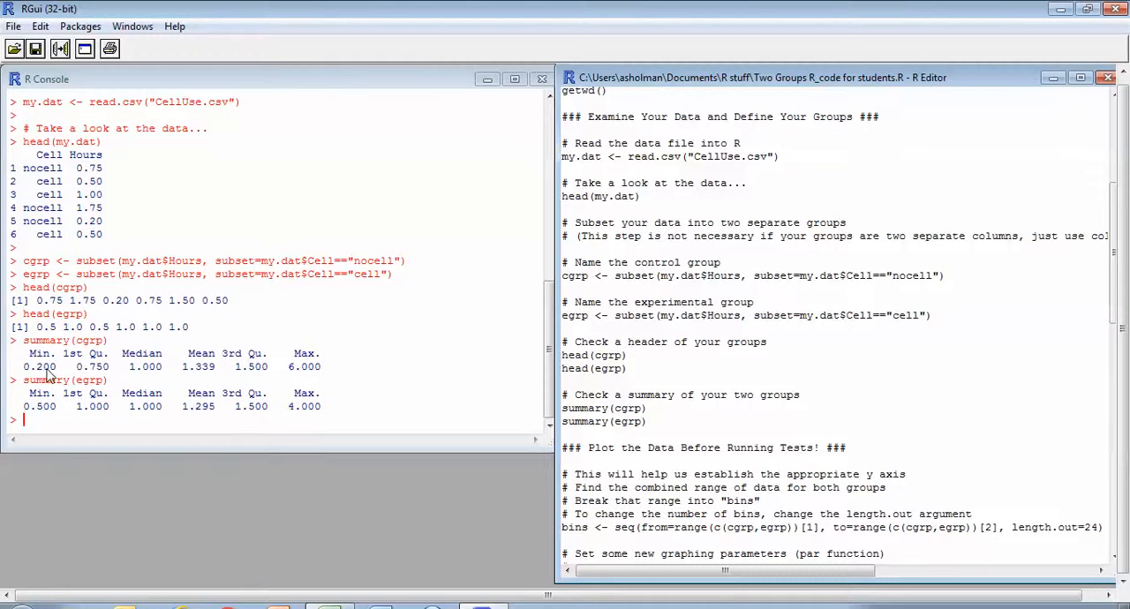
mouse_move(67, 435)
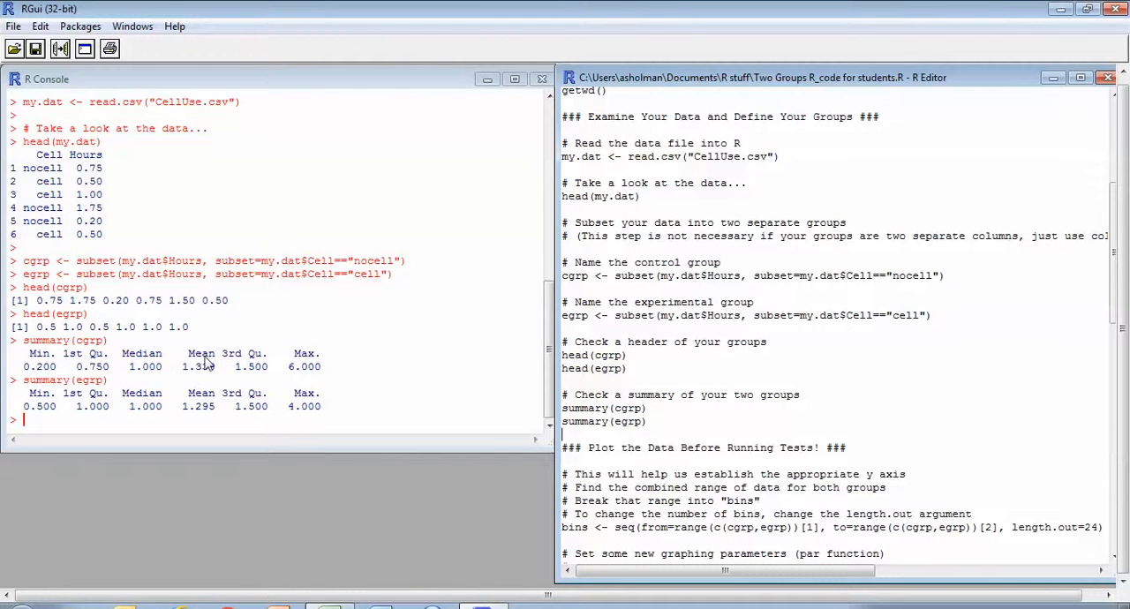
mouse_move(209, 434)
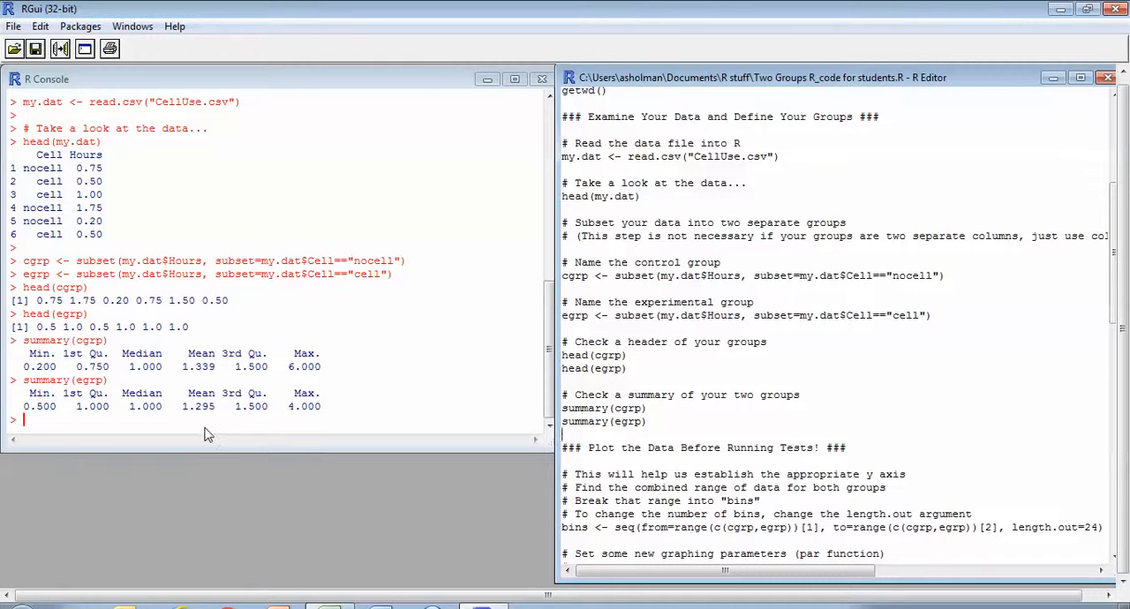
mouse_move(219, 415)
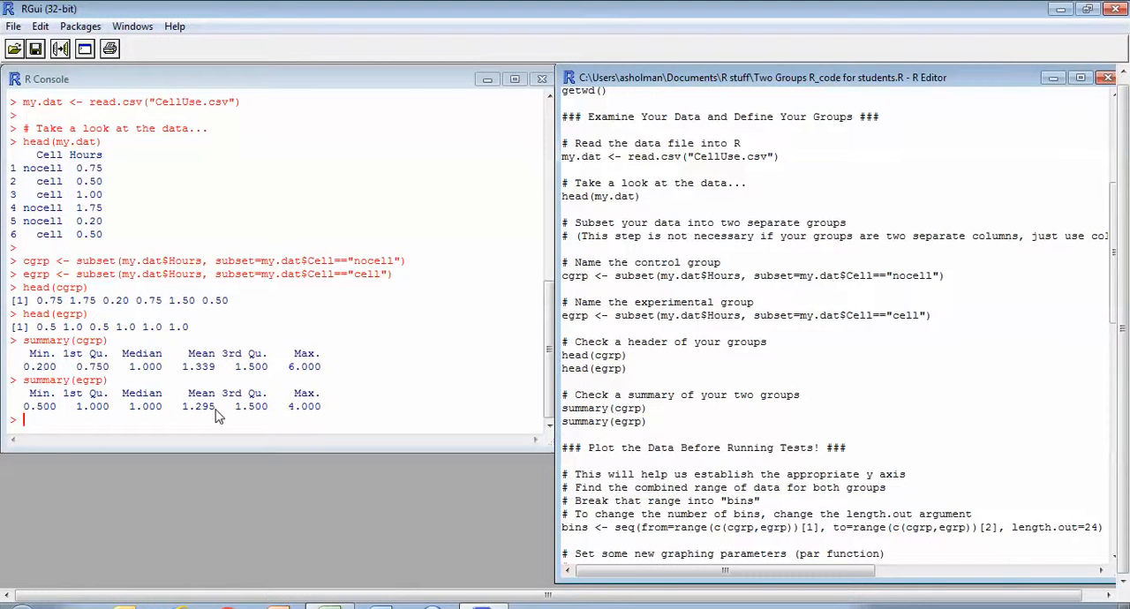
mouse_move(204, 353)
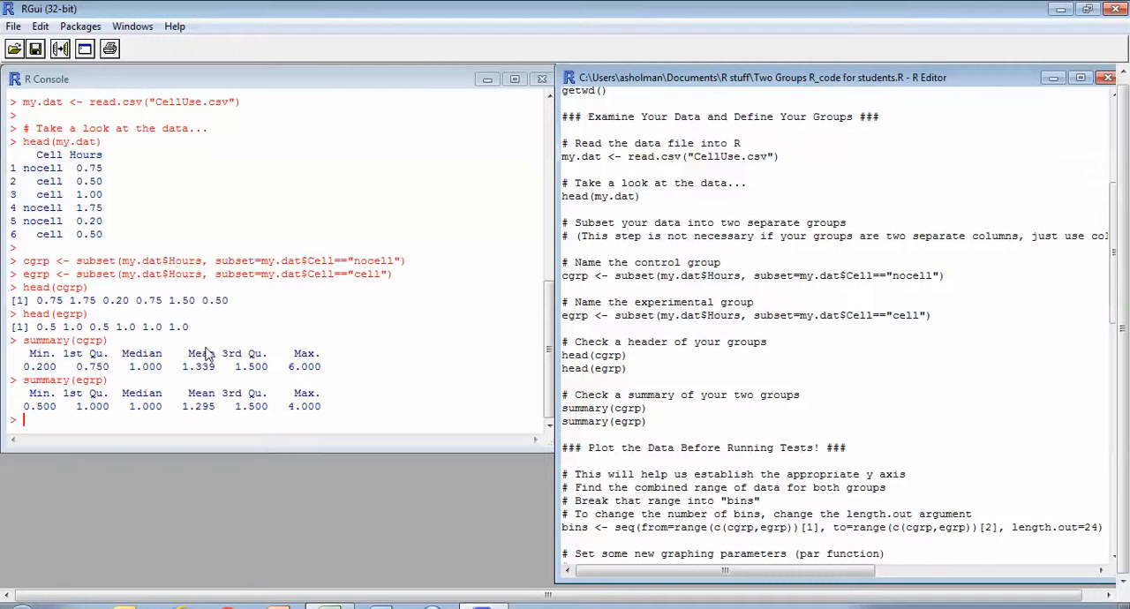
mouse_move(221, 417)
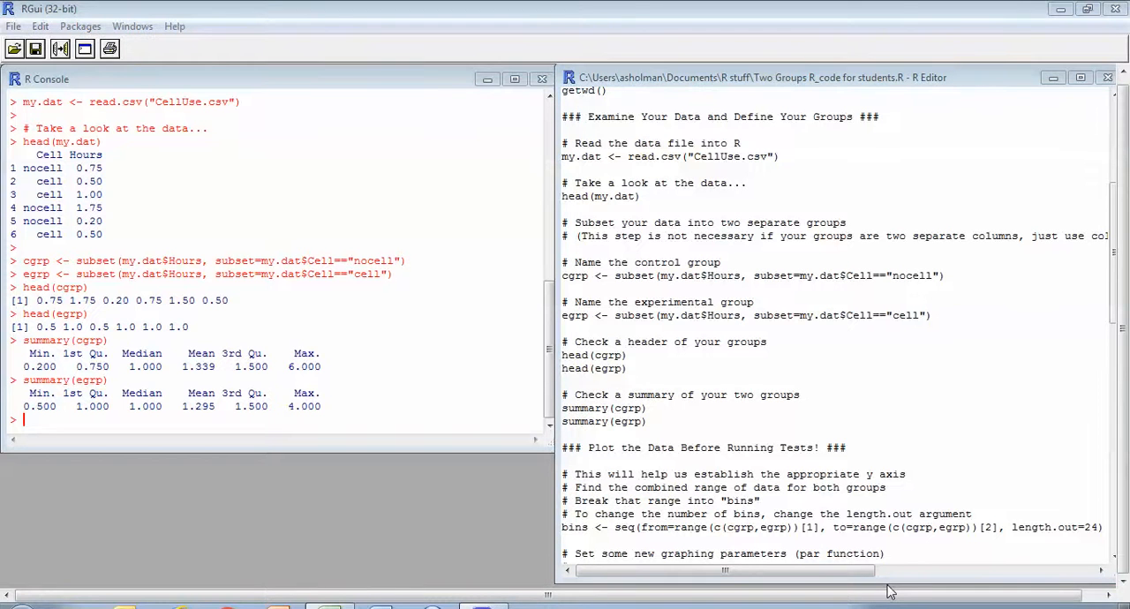
mouse_move(886, 513)
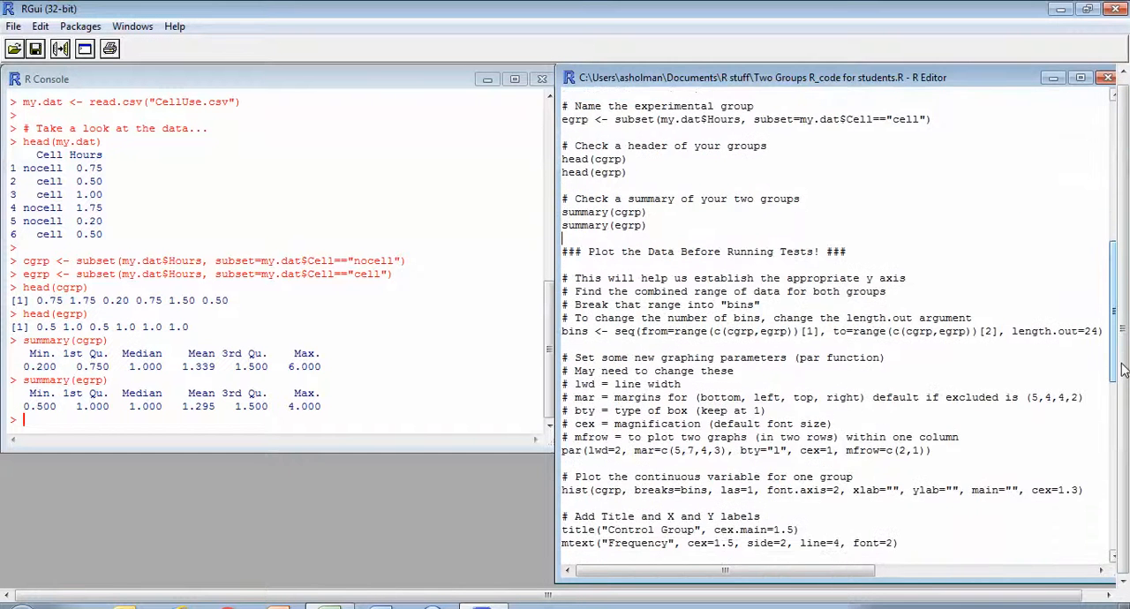
Step: Scroll down to the 'Plot the Data Before Running Tests' section with the bins line
scroll(down, 3)
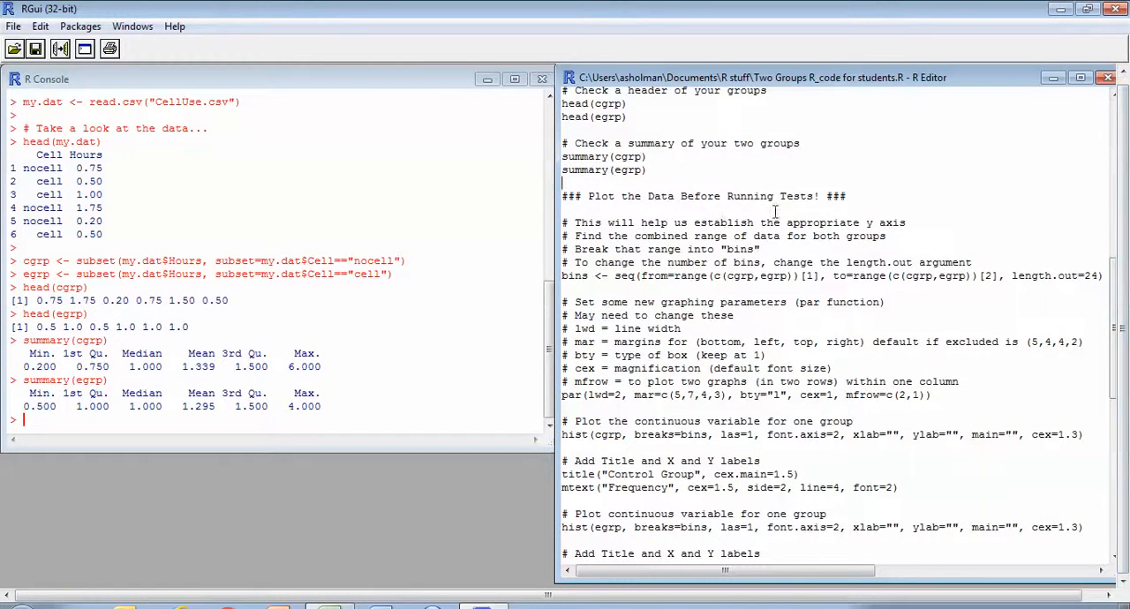
mouse_move(723, 196)
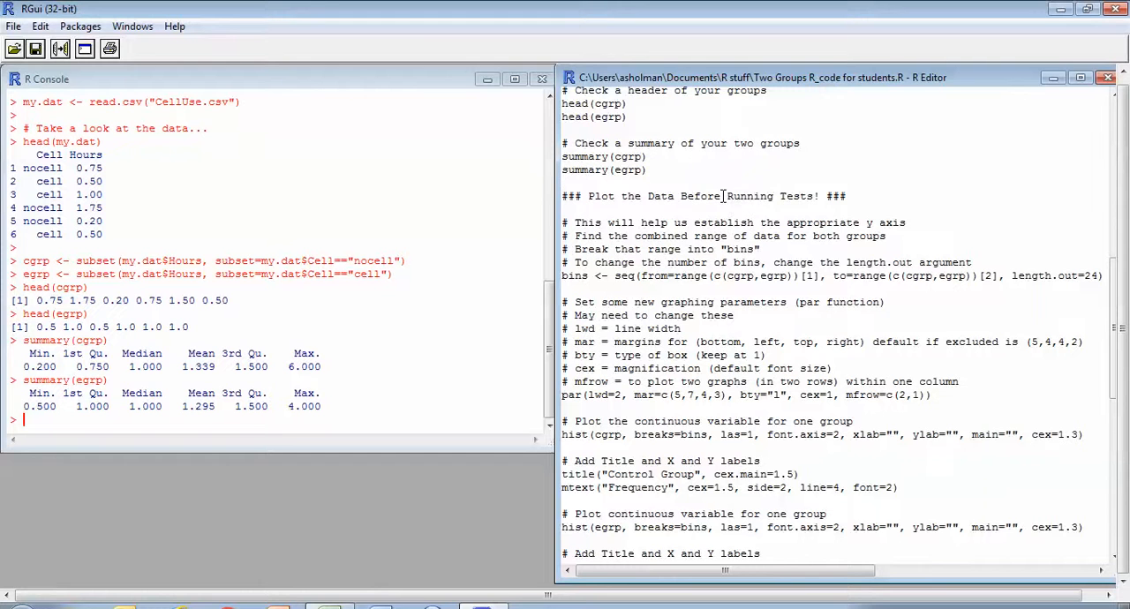
mouse_move(847, 217)
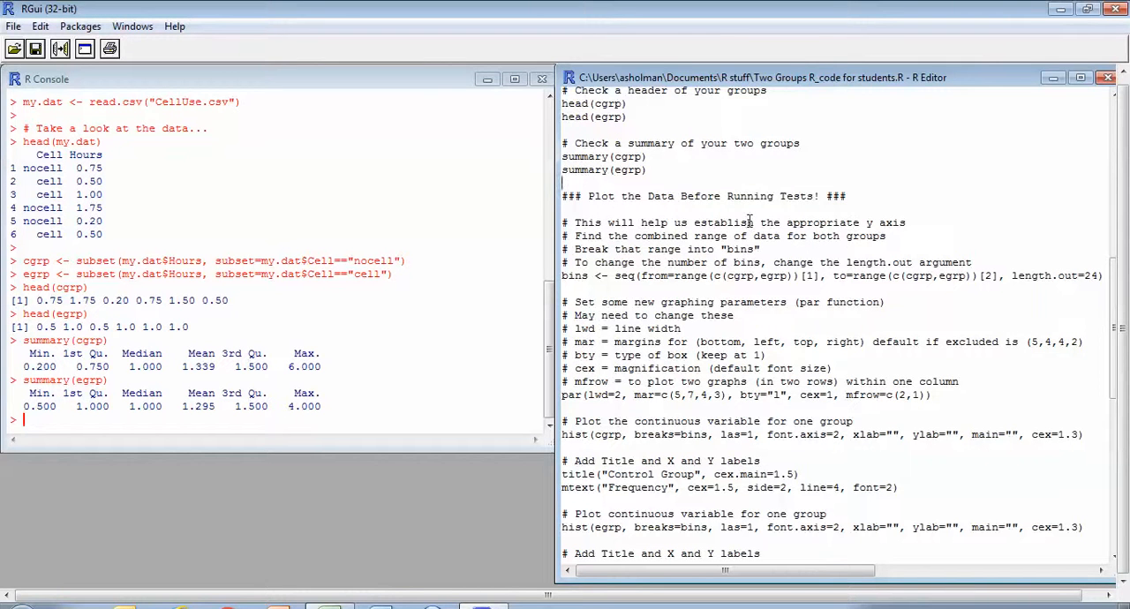
mouse_move(742, 367)
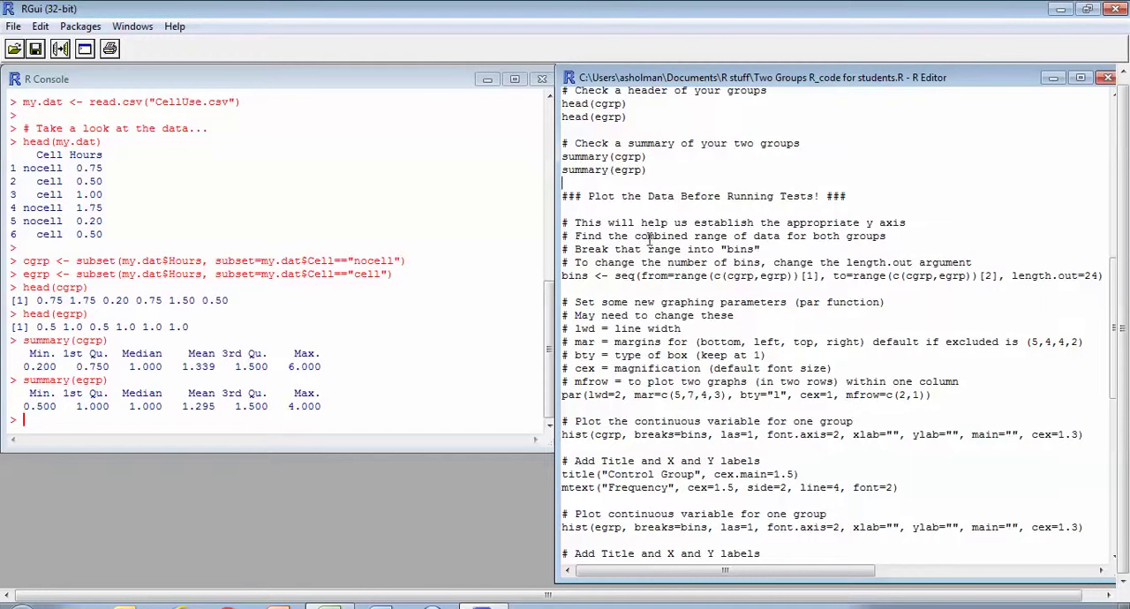
mouse_move(918, 219)
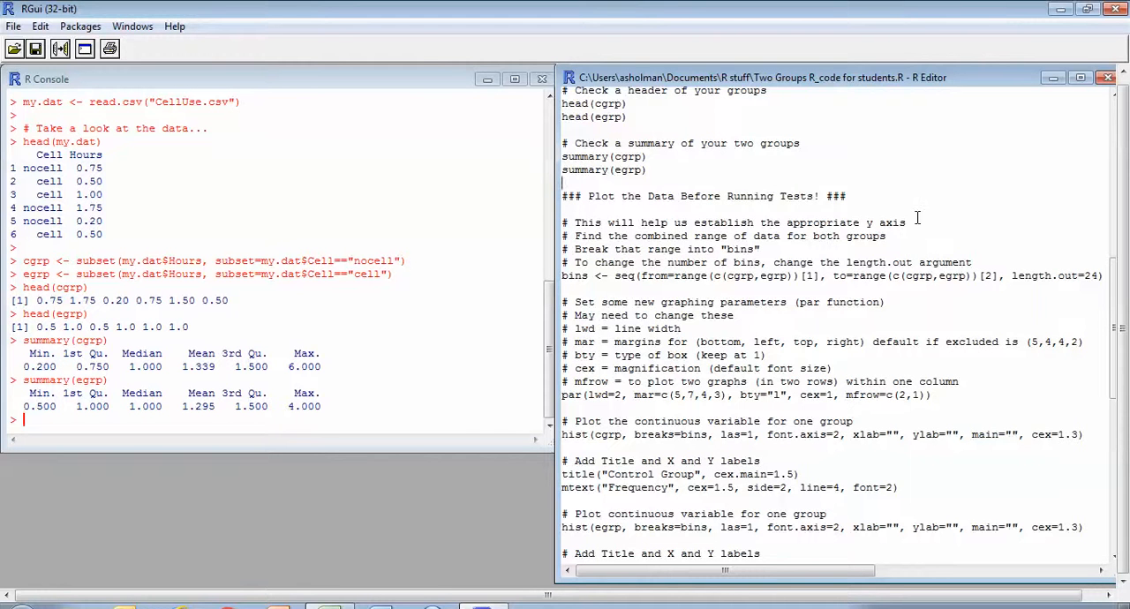
mouse_move(646, 276)
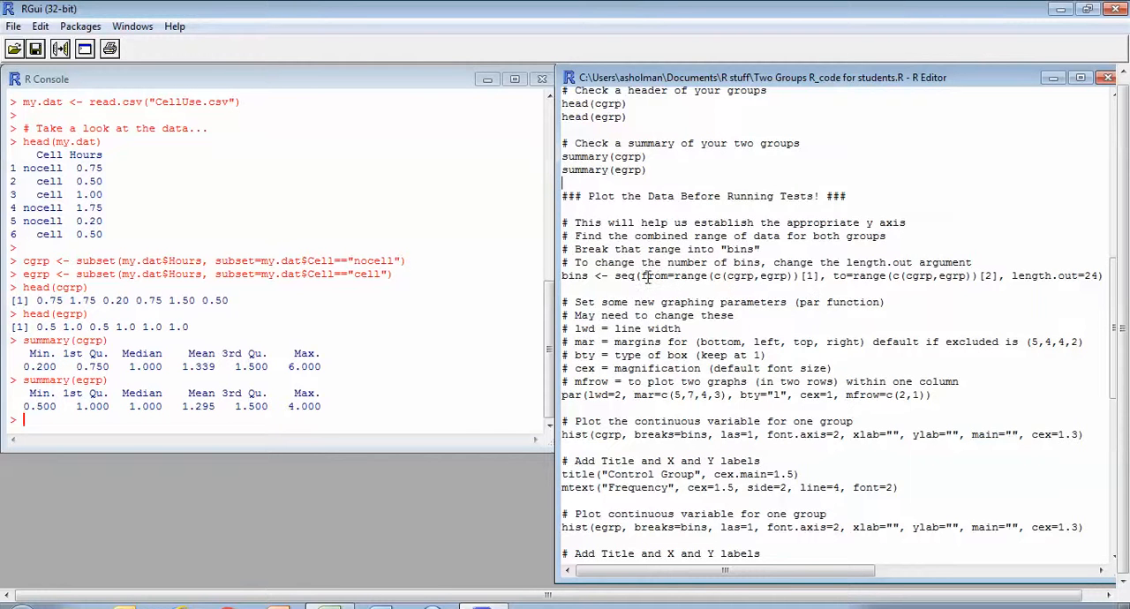
mouse_move(727, 290)
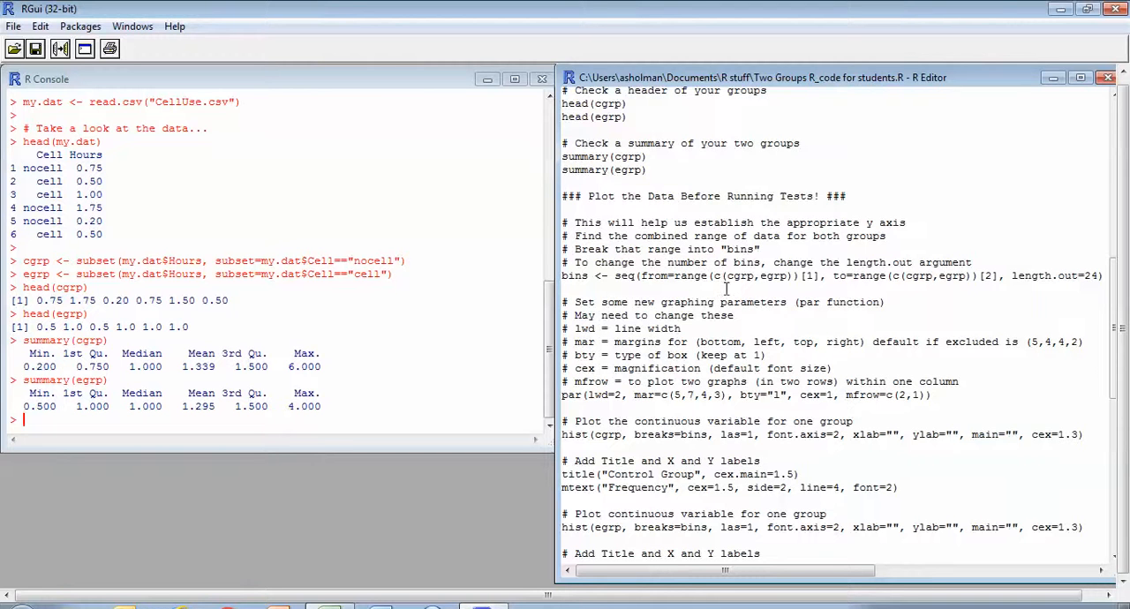
mouse_move(782, 279)
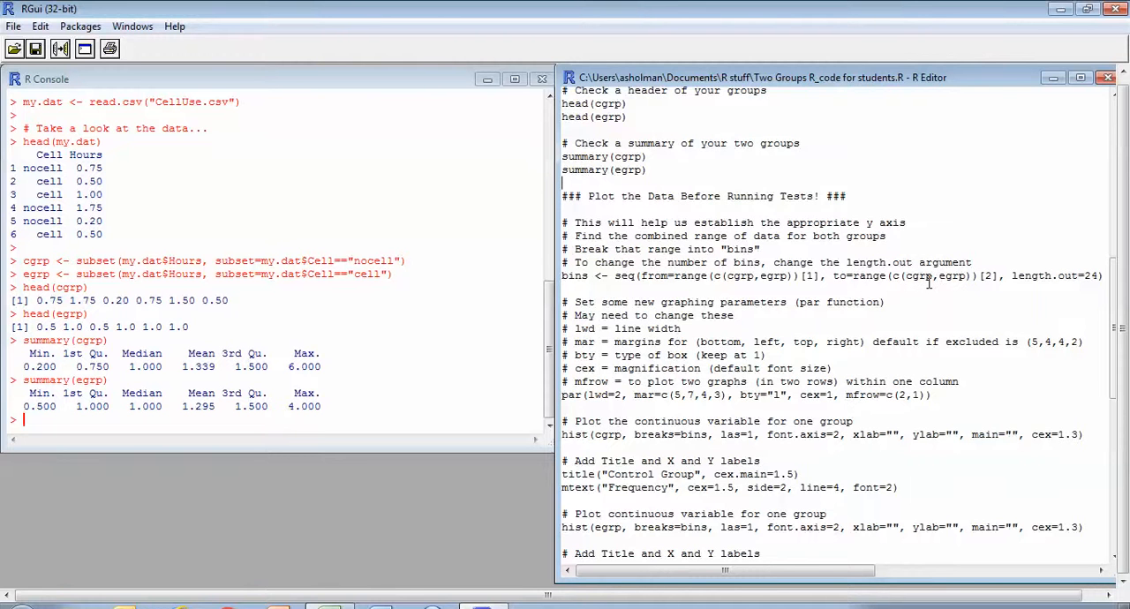
mouse_move(1095, 275)
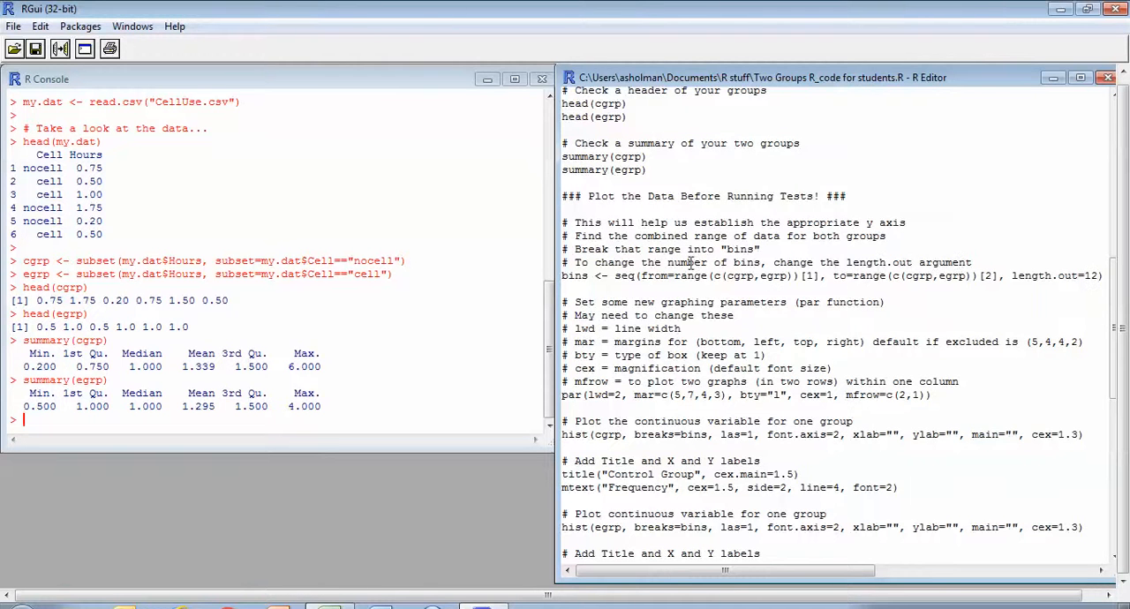
mouse_move(738, 275)
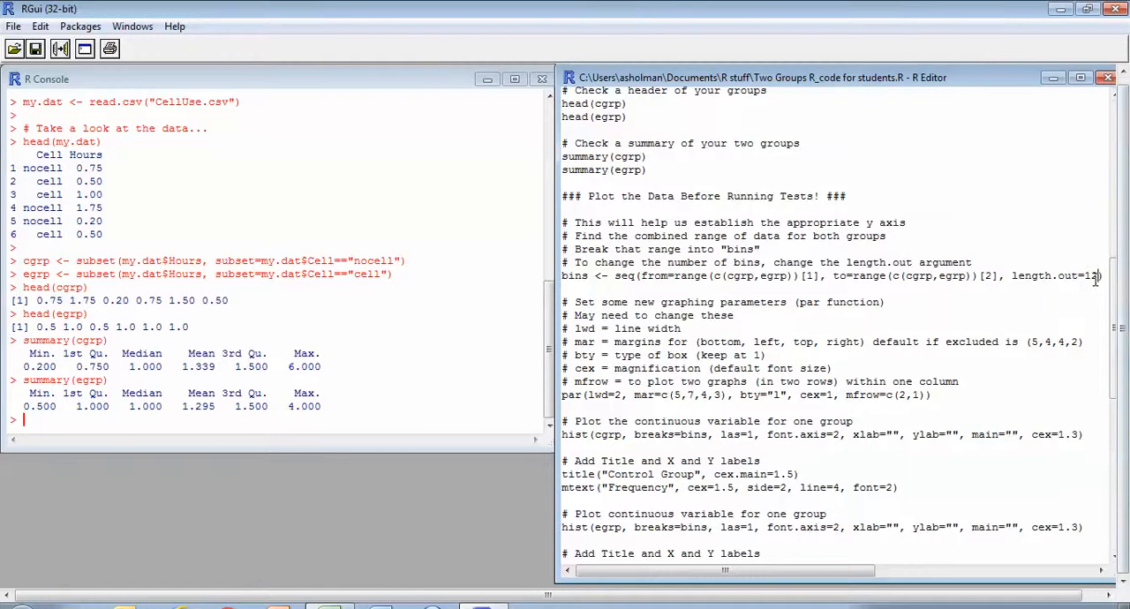
scroll(down, 3)
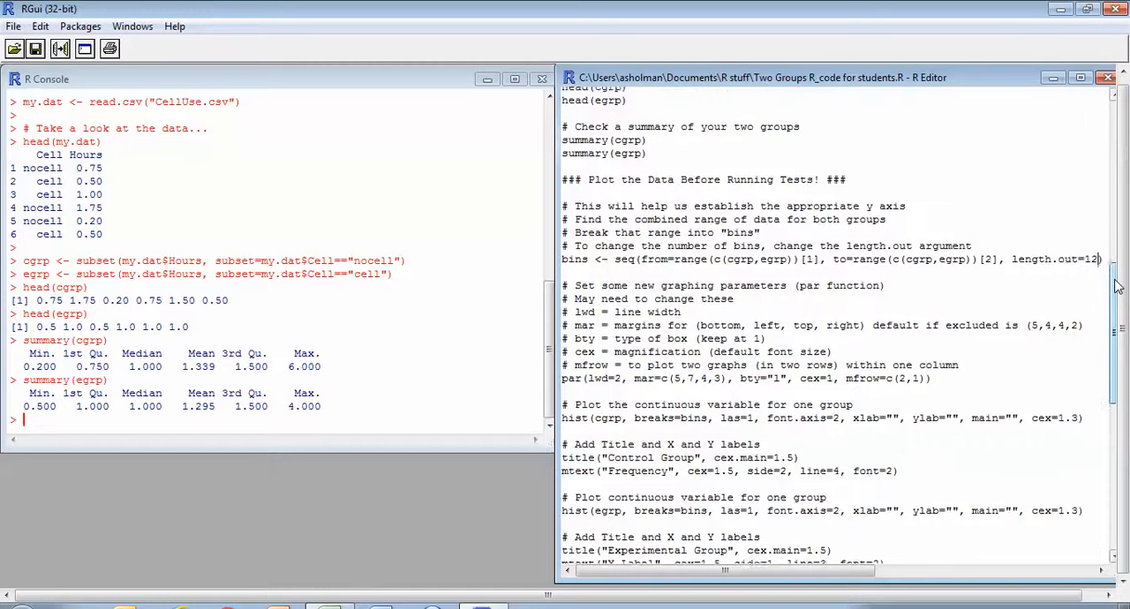
scroll(down, 3)
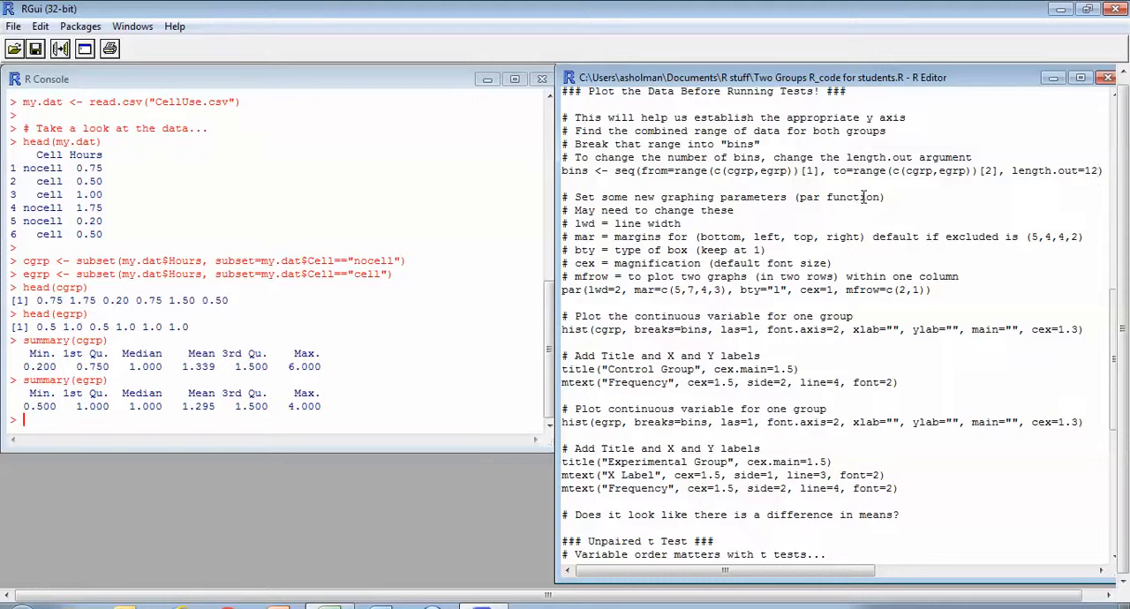
mouse_move(749, 187)
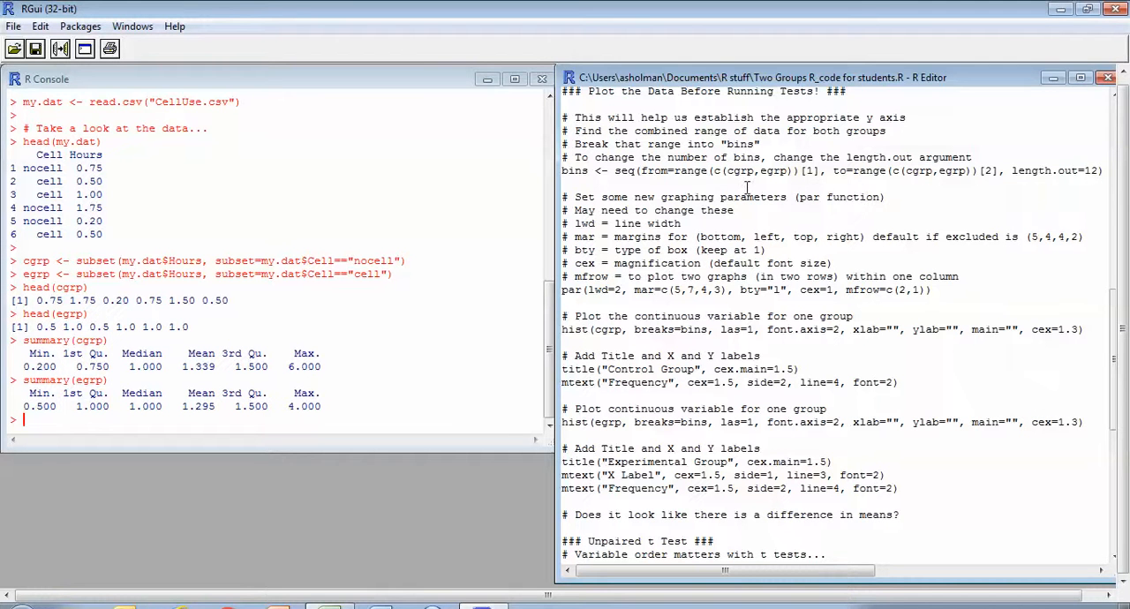
mouse_move(662, 246)
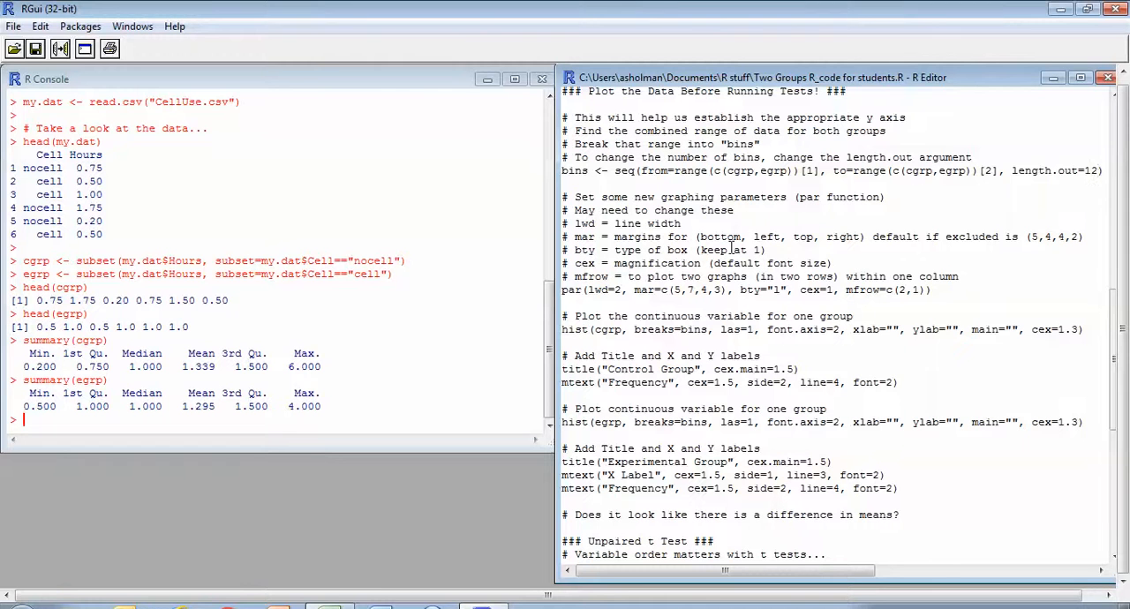
mouse_move(727, 171)
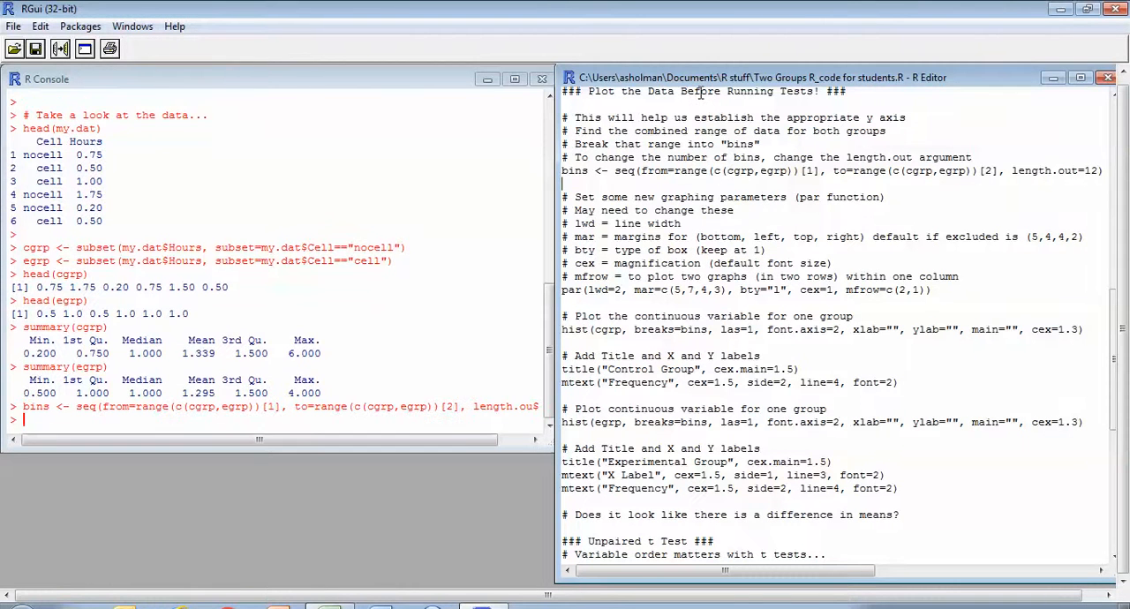
mouse_move(679, 290)
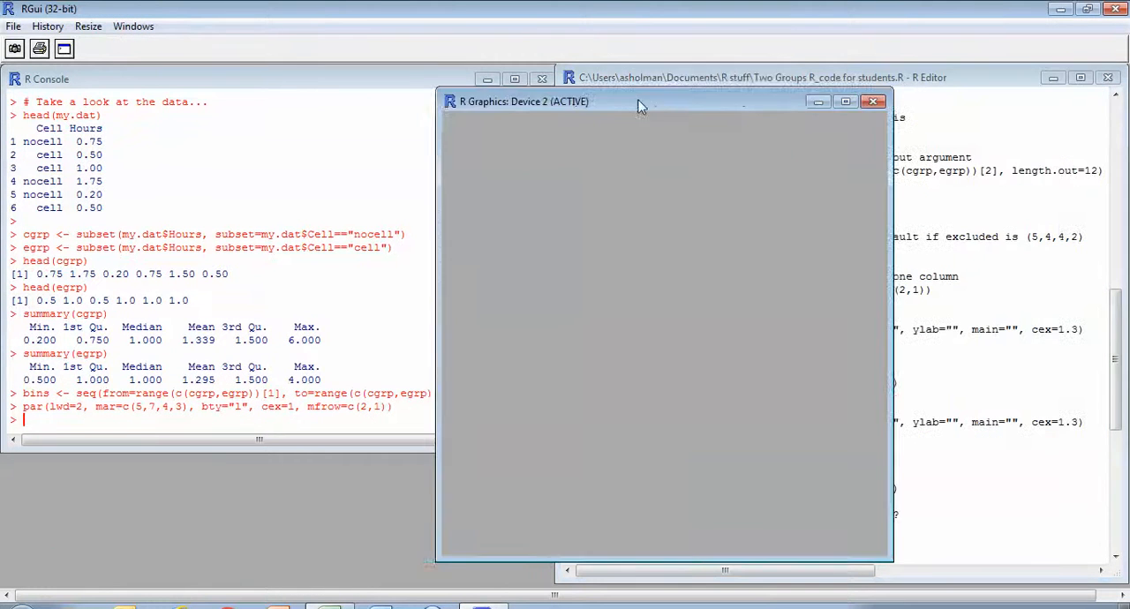
Step: Move the empty graphics window over the console and select the control-group hist line to run
drag(639, 103, 238, 81)
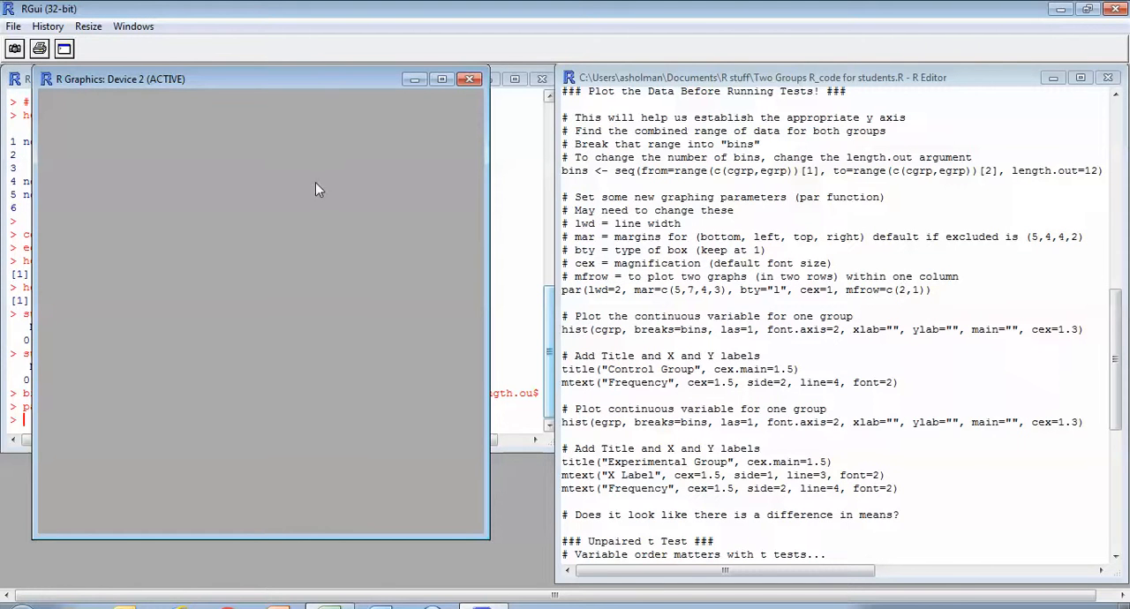
mouse_move(177, 203)
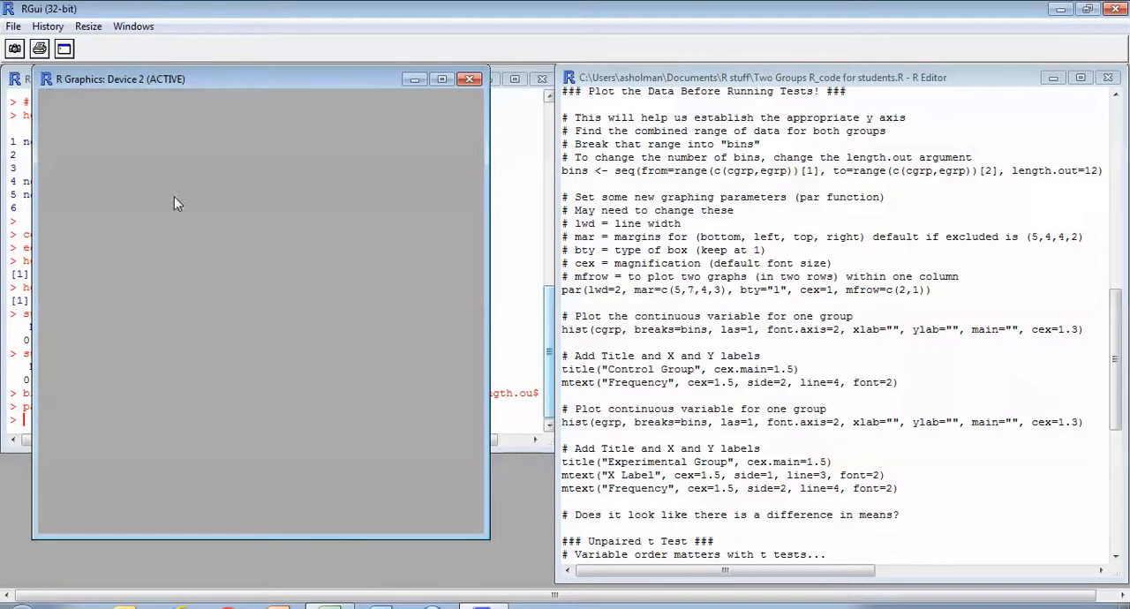
mouse_move(293, 422)
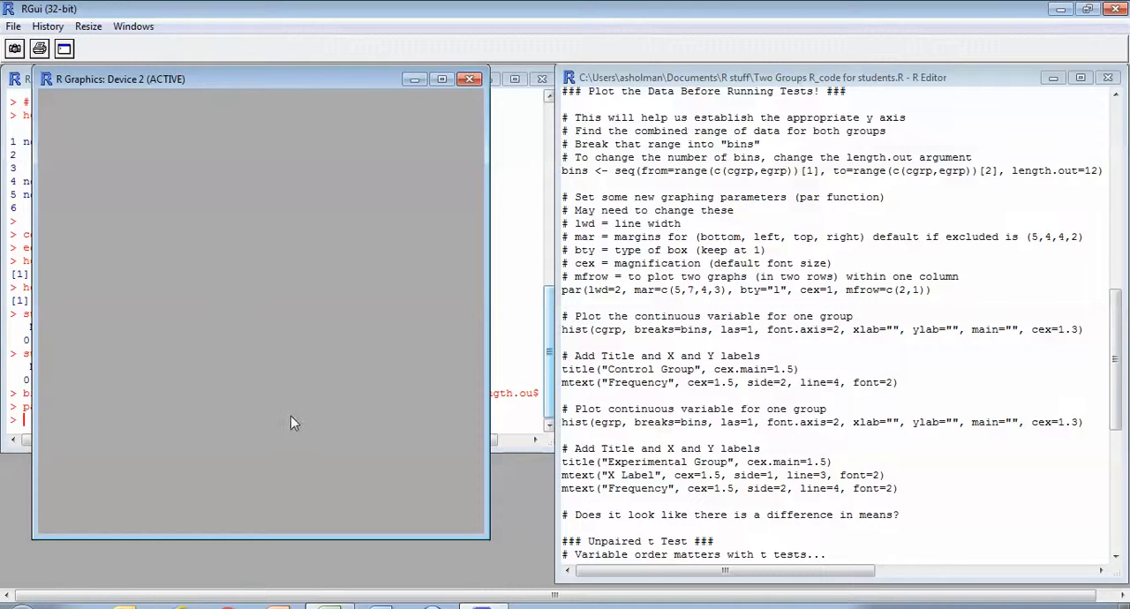
mouse_move(272, 123)
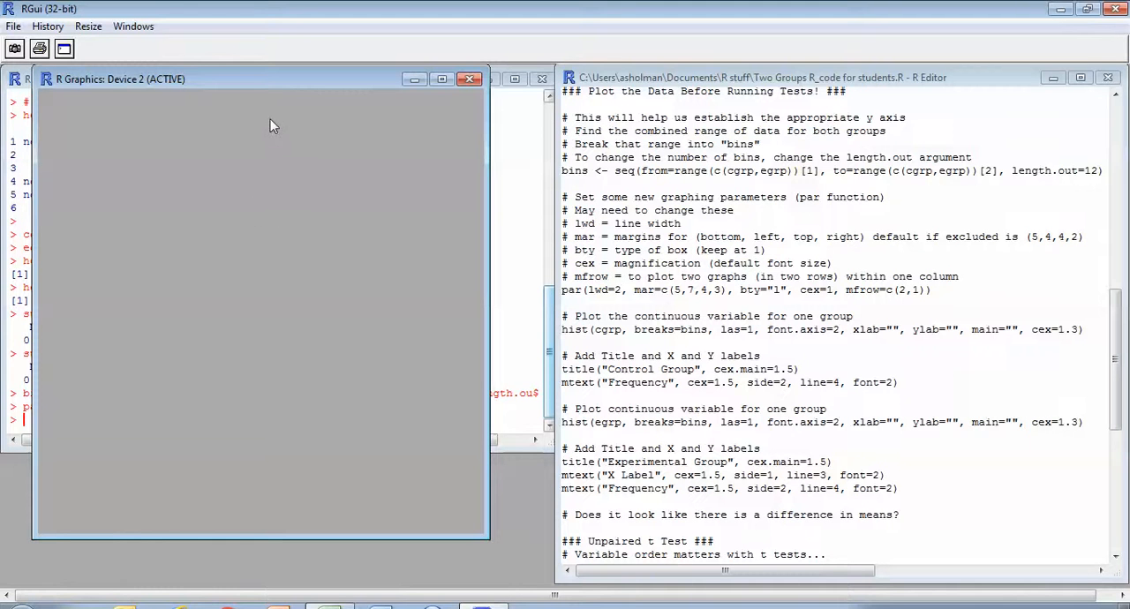
mouse_move(281, 503)
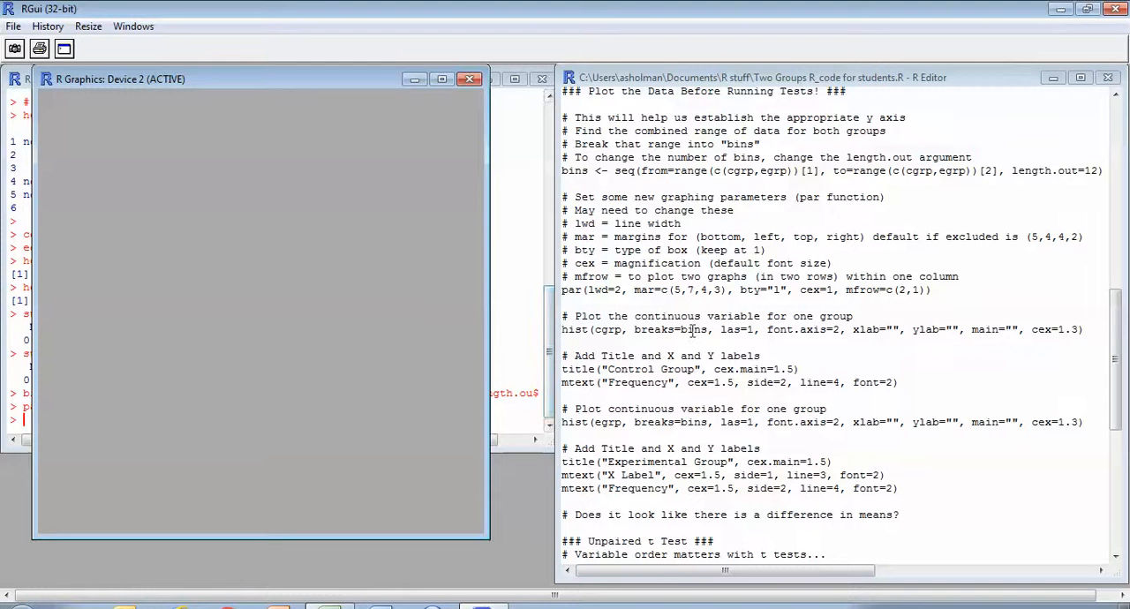
mouse_move(734, 323)
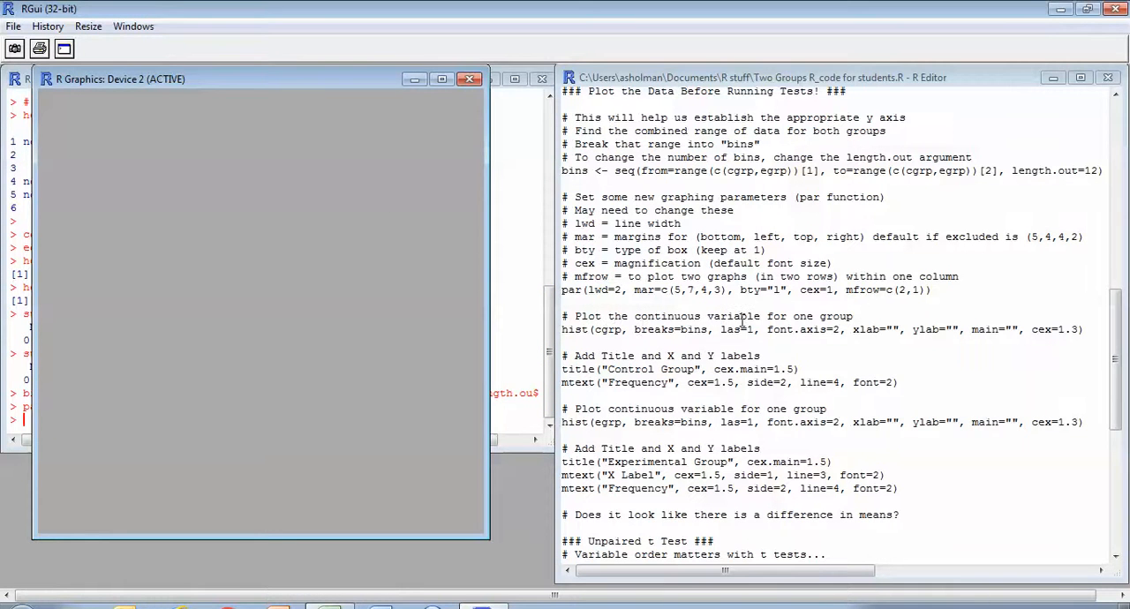
mouse_move(611, 330)
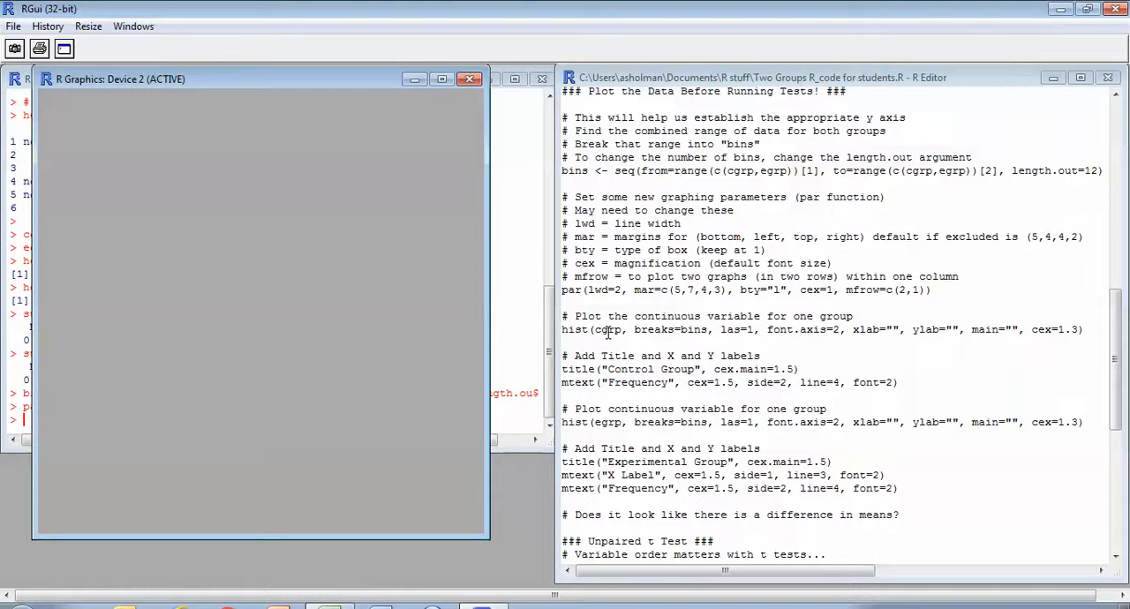
click(604, 330)
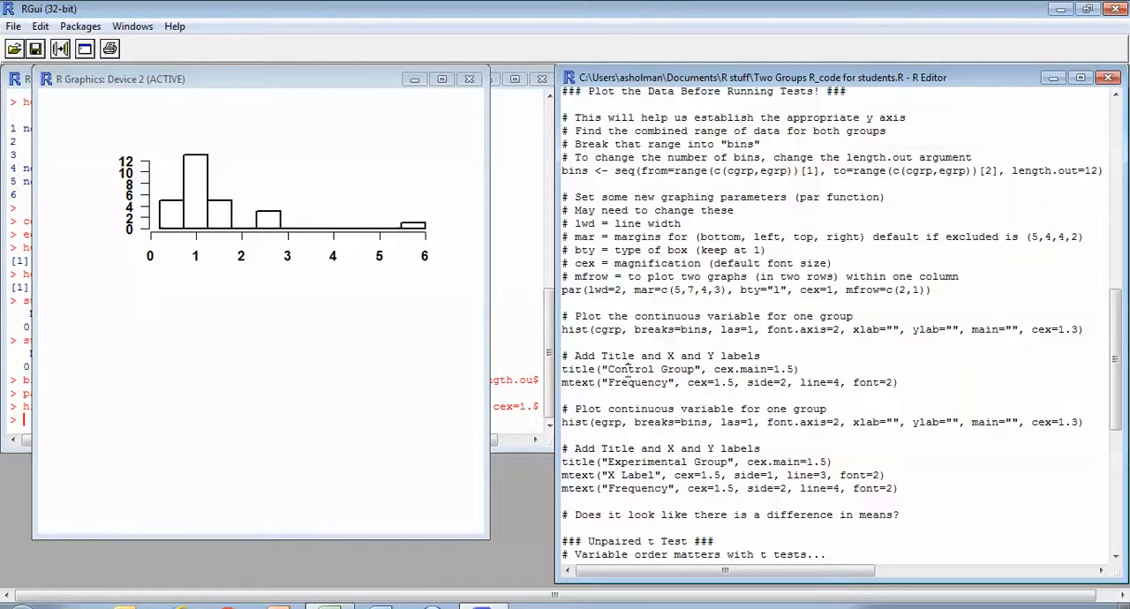
mouse_move(625, 369)
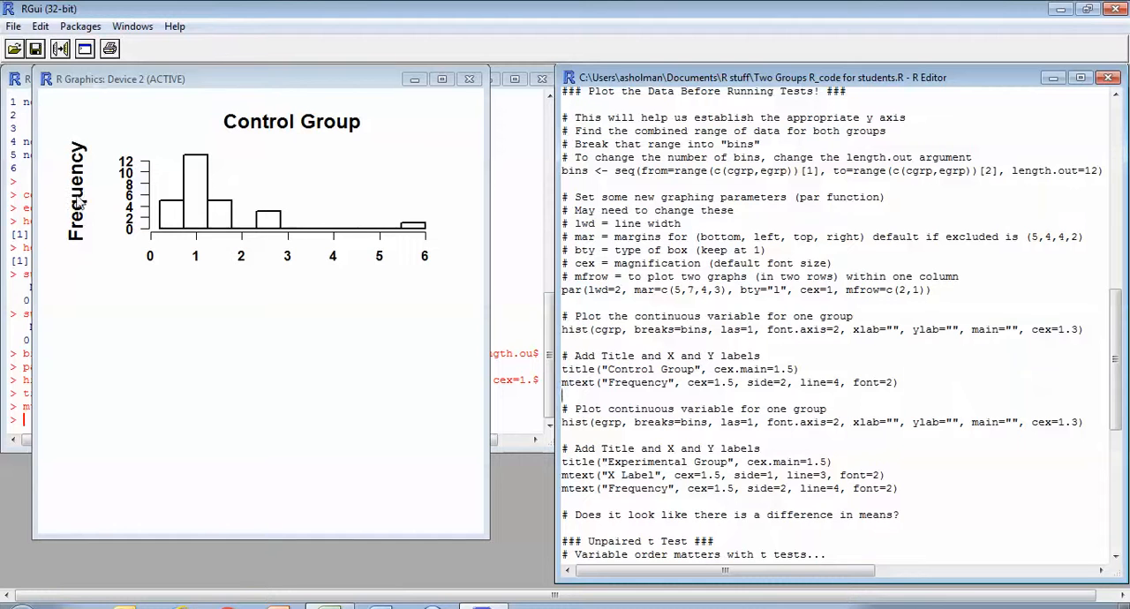
mouse_move(626, 422)
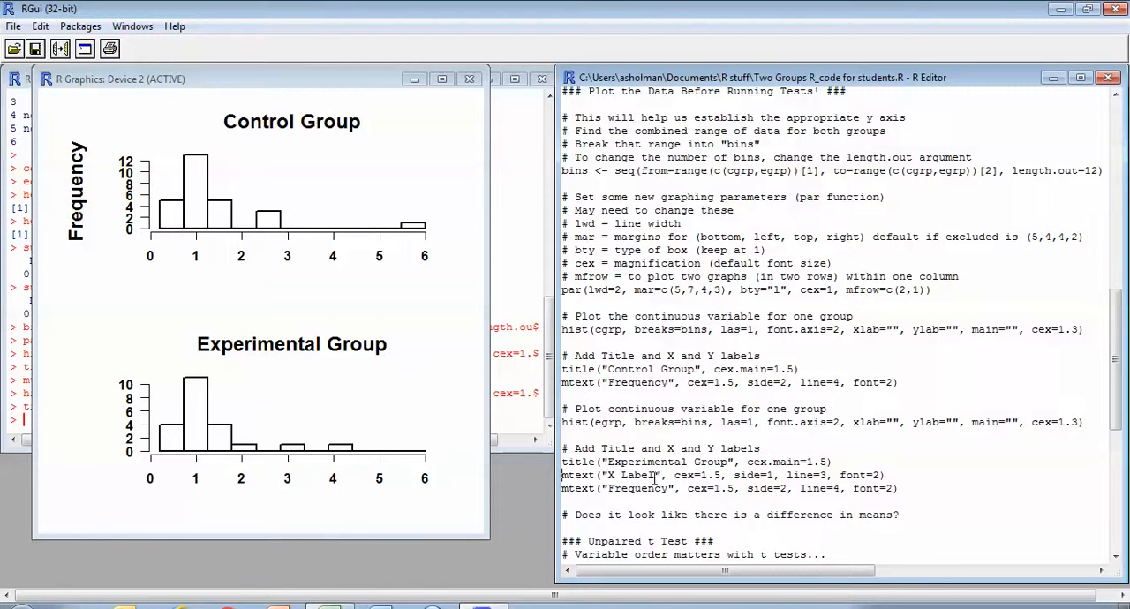
Step: Replace the experimental histogram's X Label placeholder with Hours Spent Studying
double_click(632, 475)
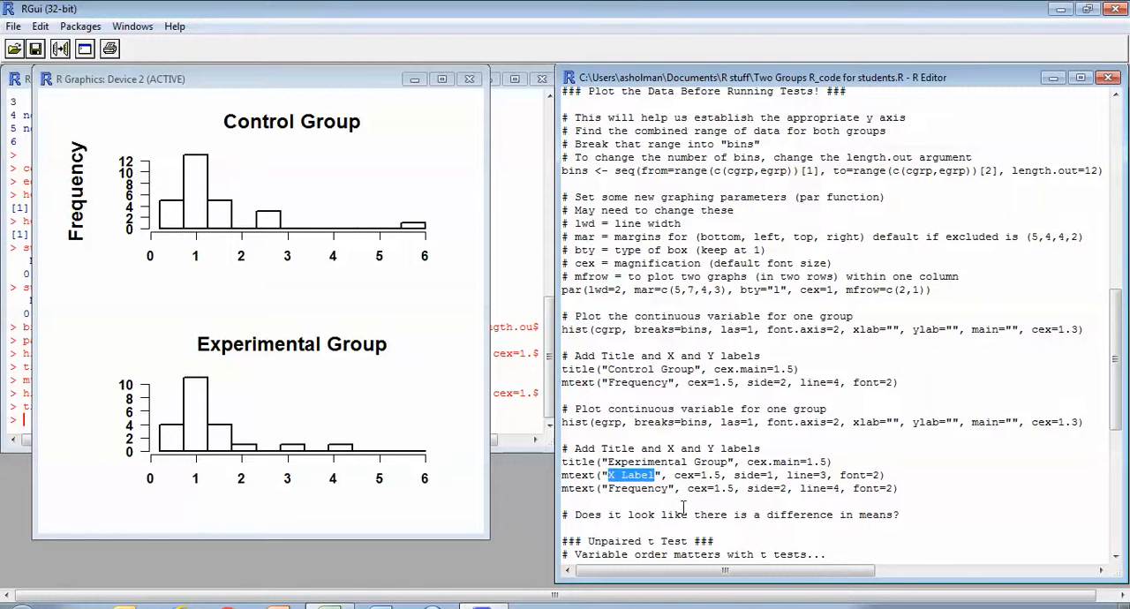
text(Hours)
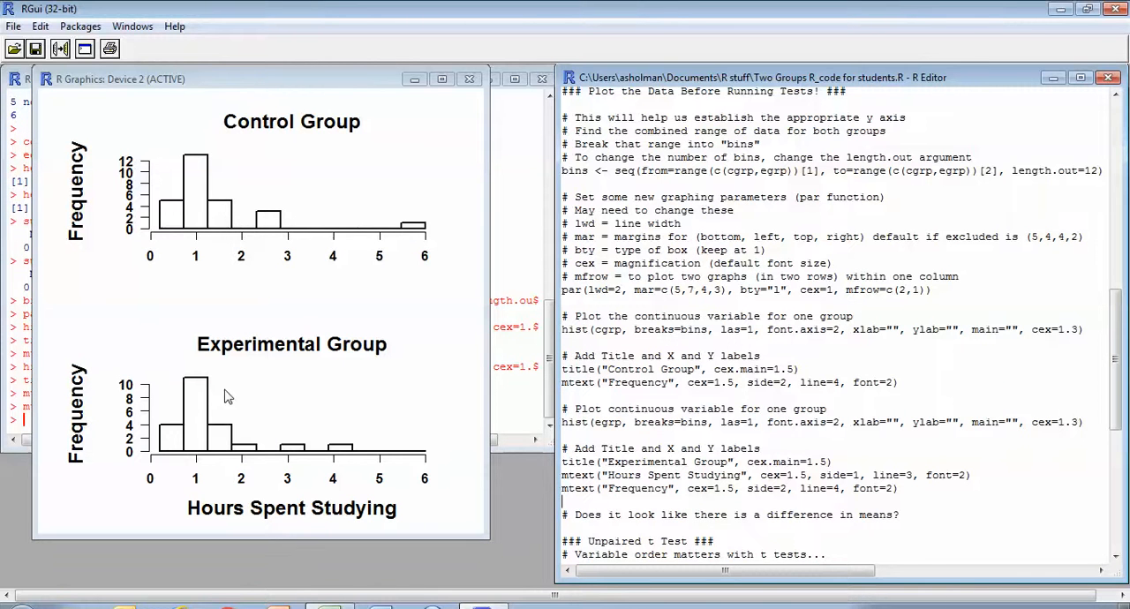
mouse_move(381, 407)
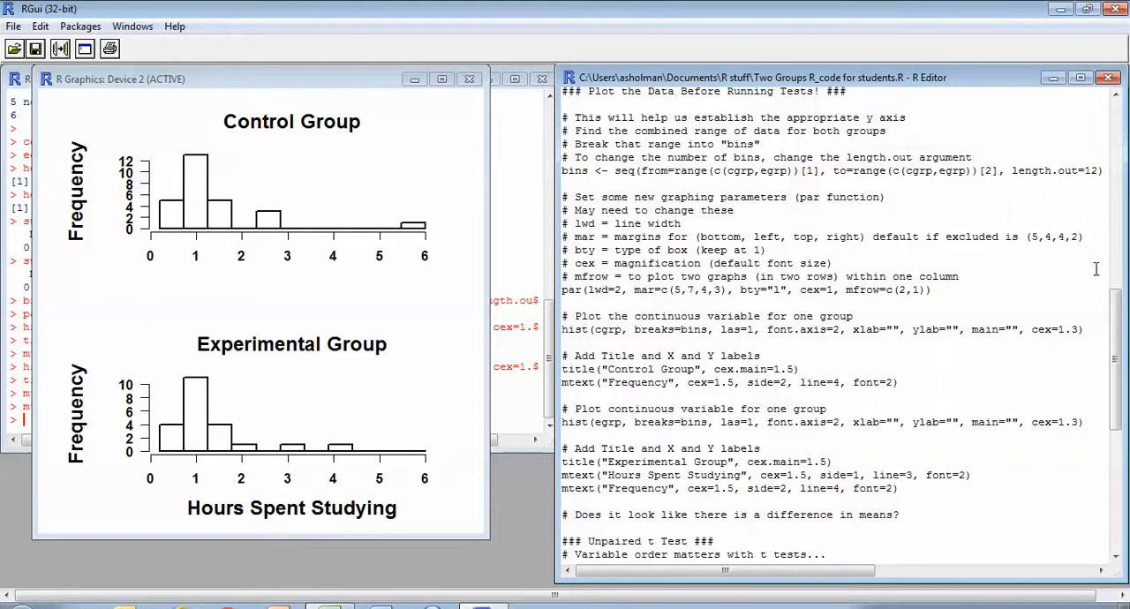
scroll(down, 3)
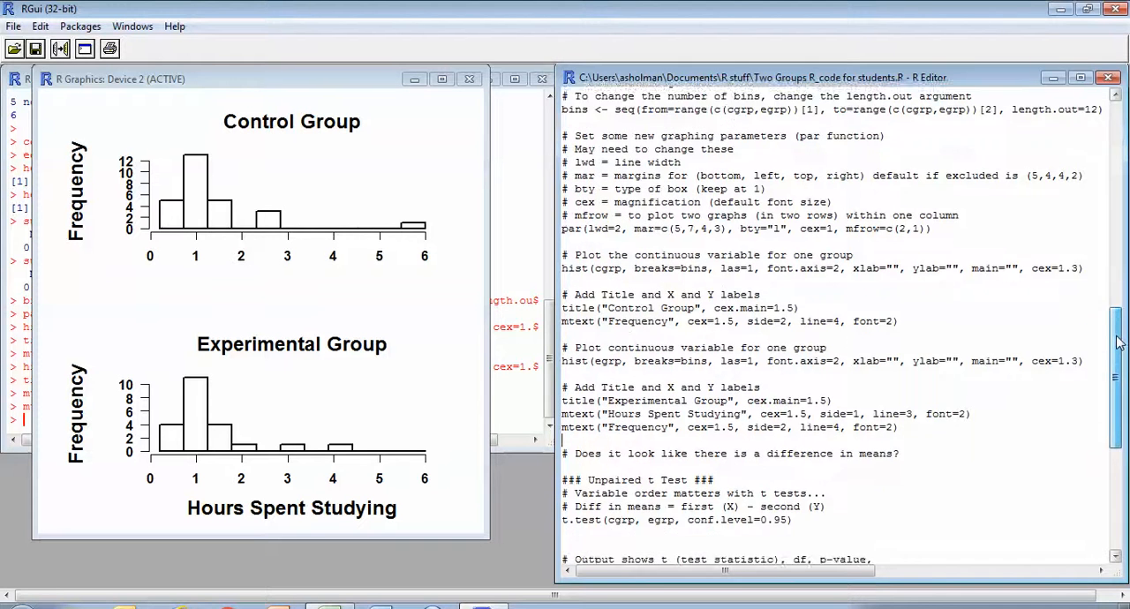
scroll(down, 3)
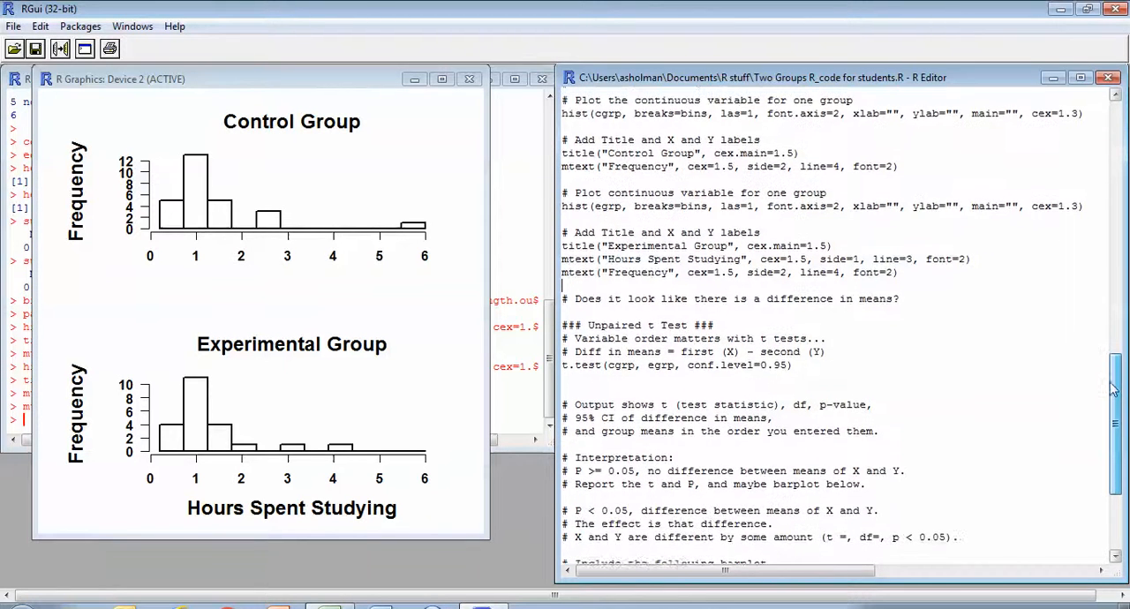
scroll(down, 3)
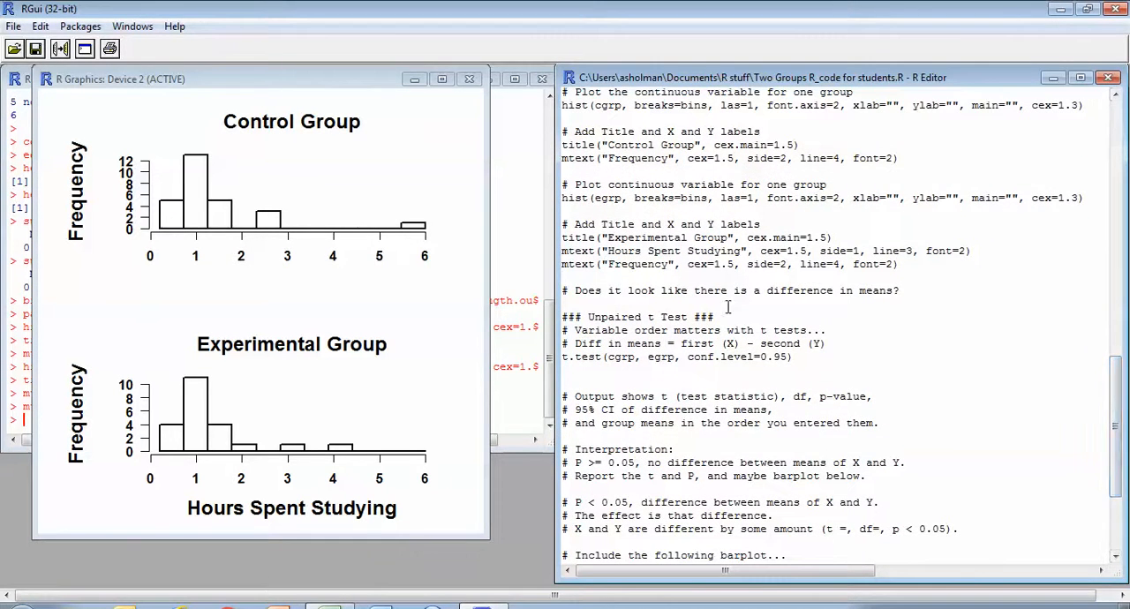
mouse_move(1057, 329)
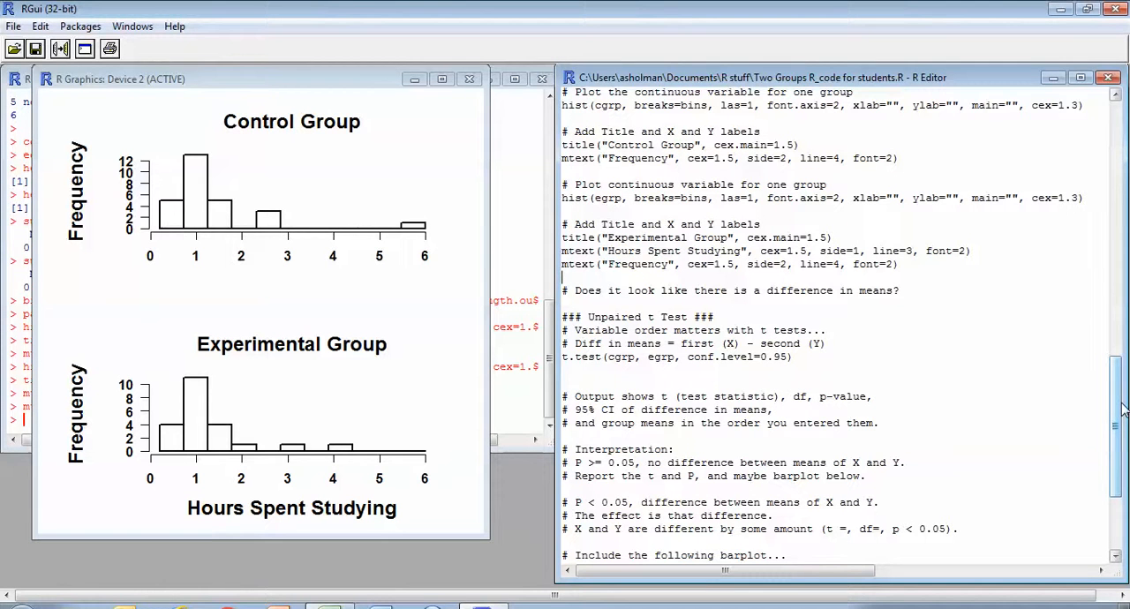
mouse_move(1116, 406)
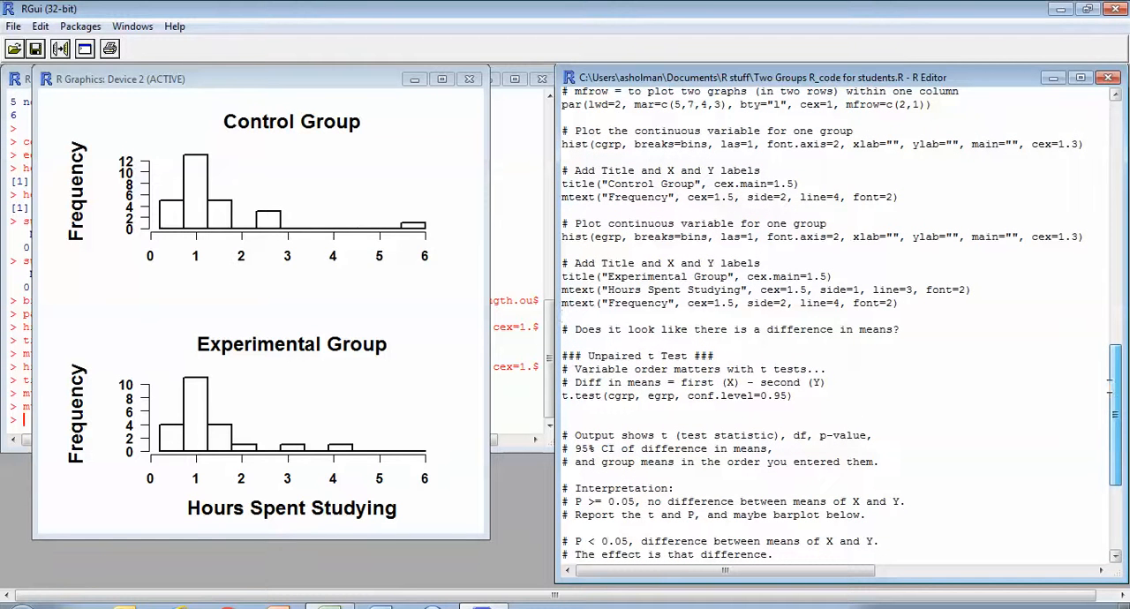
mouse_move(470, 381)
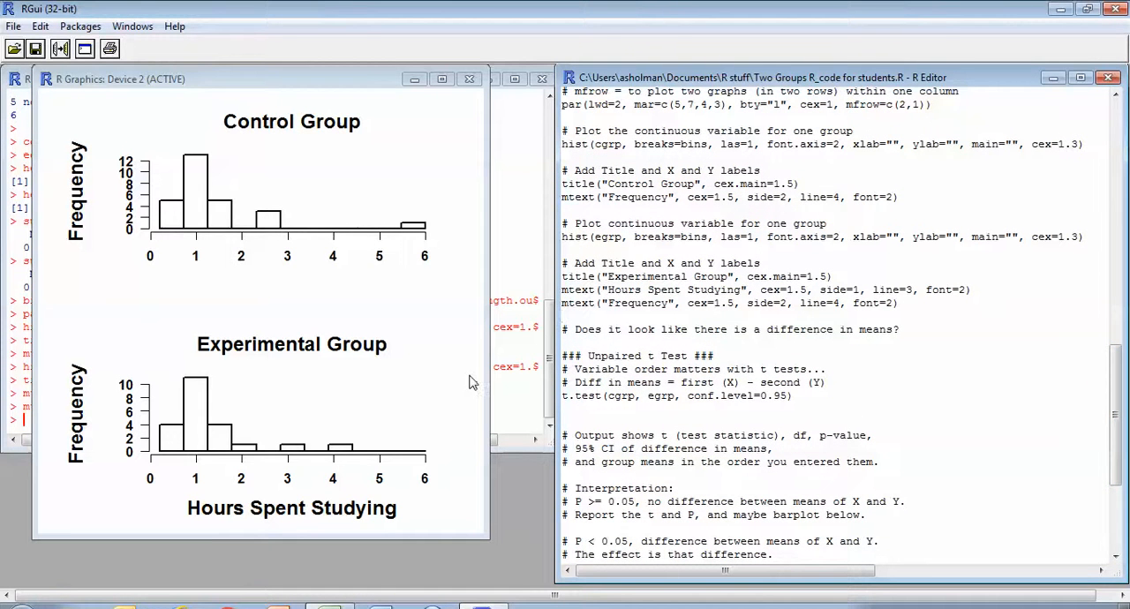
mouse_move(1105, 406)
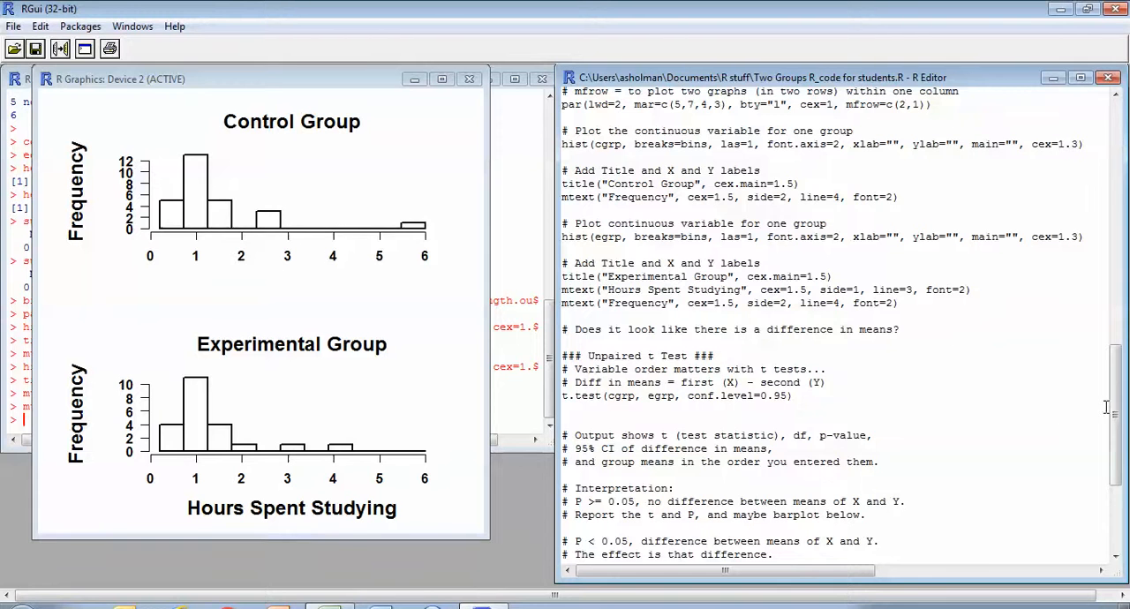
scroll(down, 3)
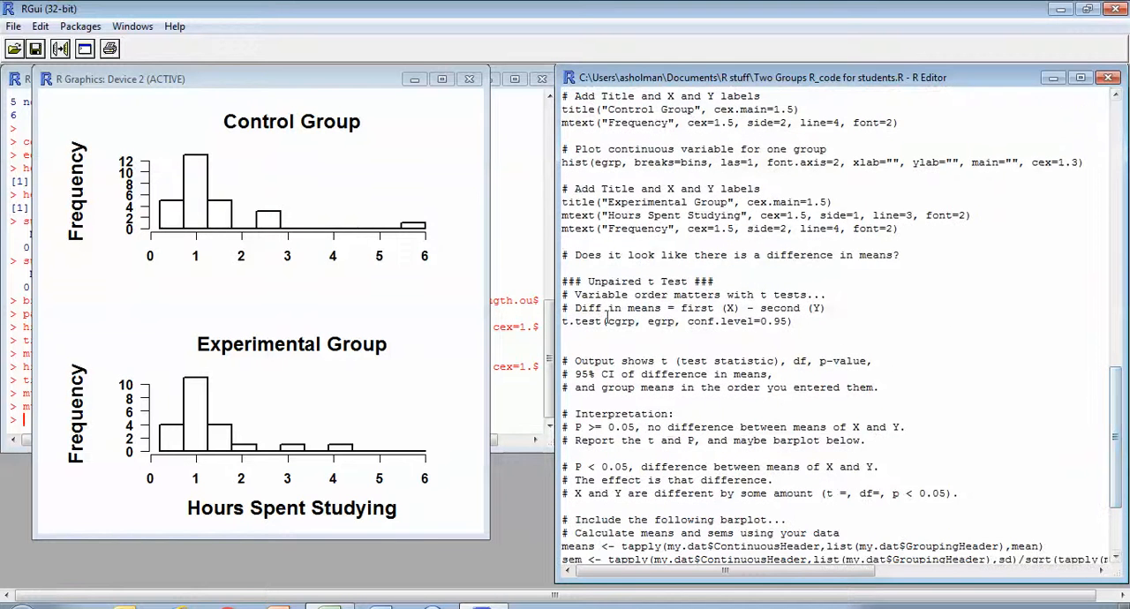
mouse_move(608, 322)
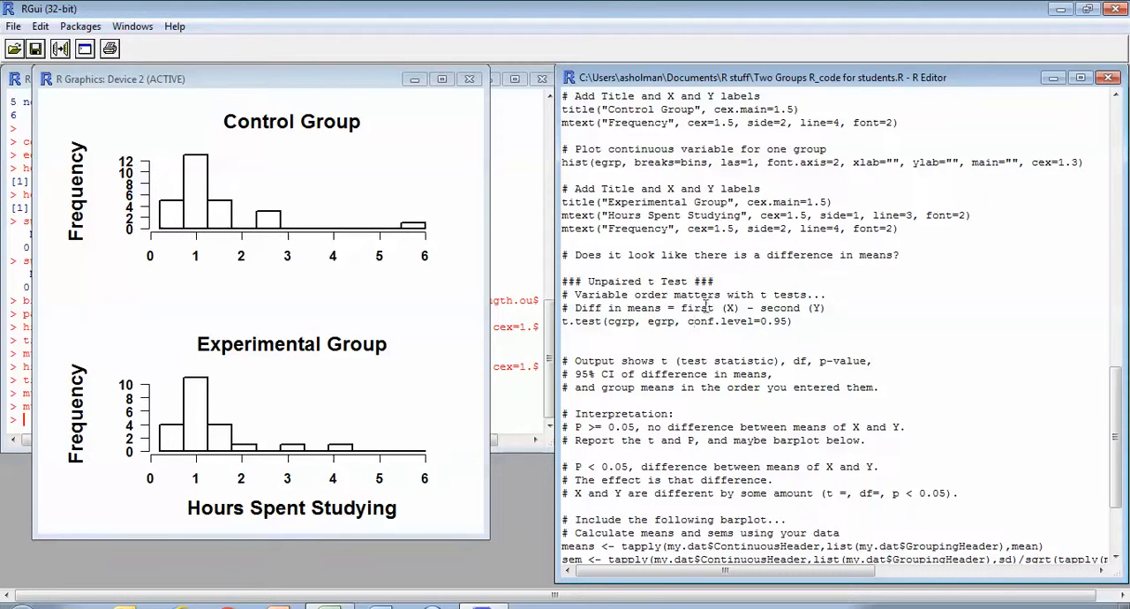
mouse_move(816, 307)
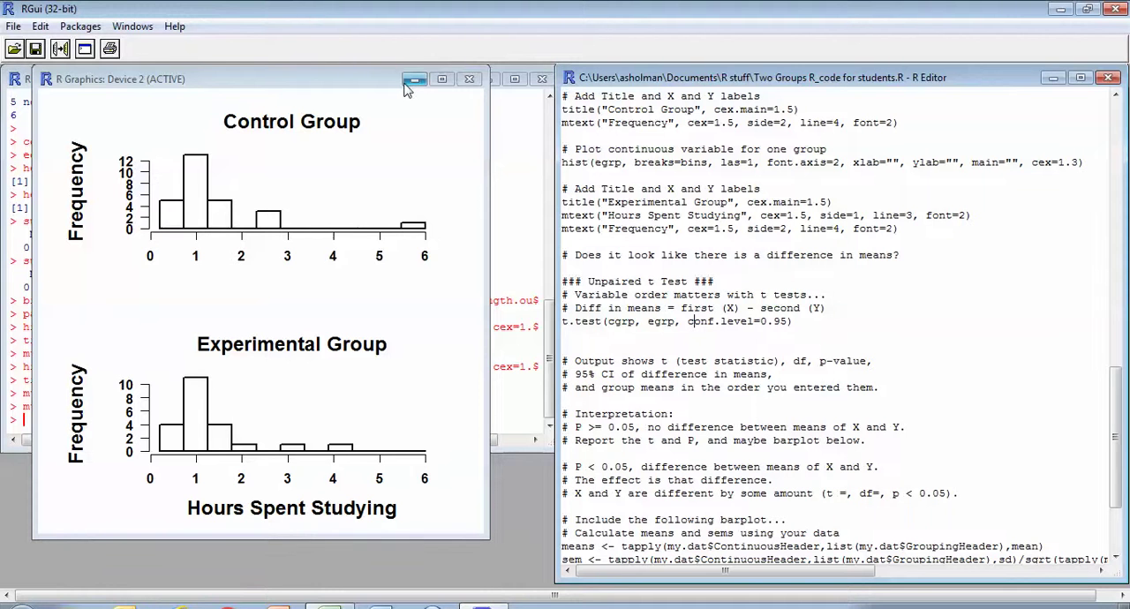
mouse_move(412, 79)
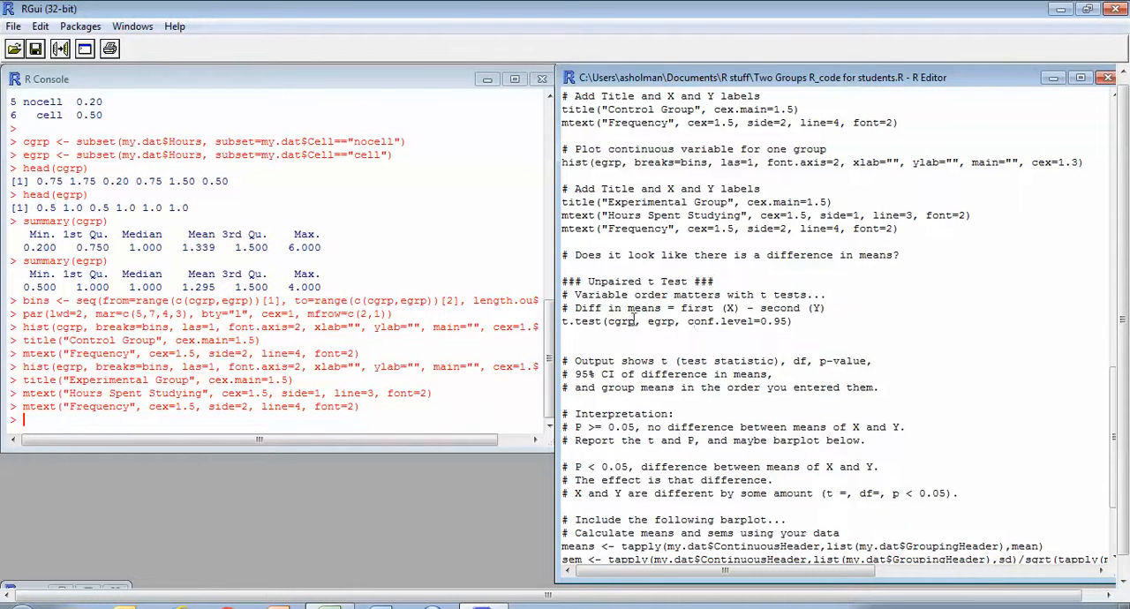
mouse_move(614, 326)
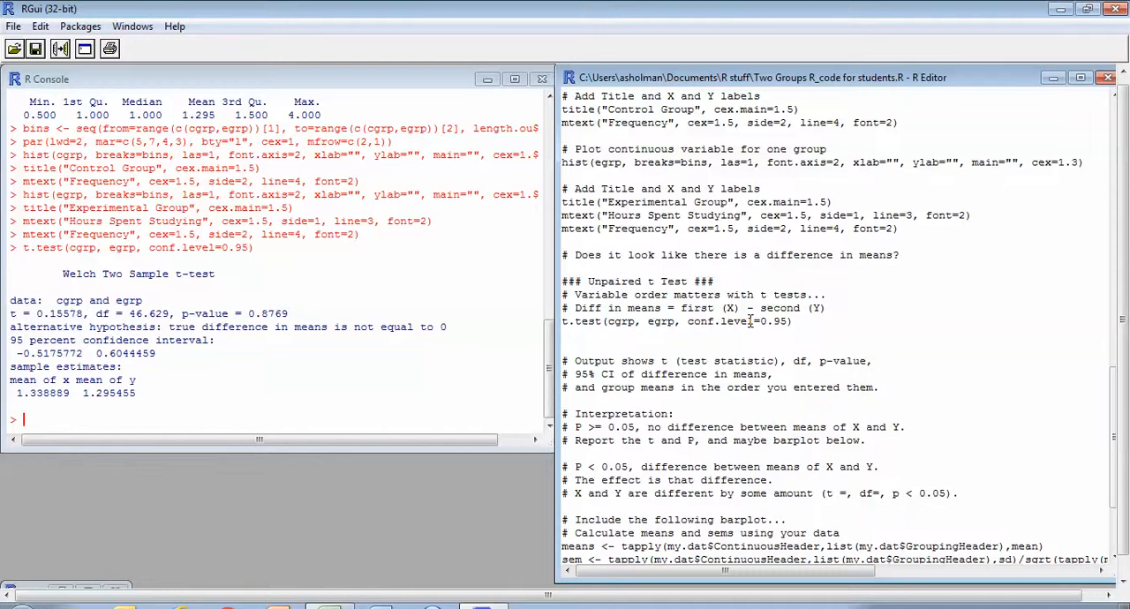
mouse_move(131, 313)
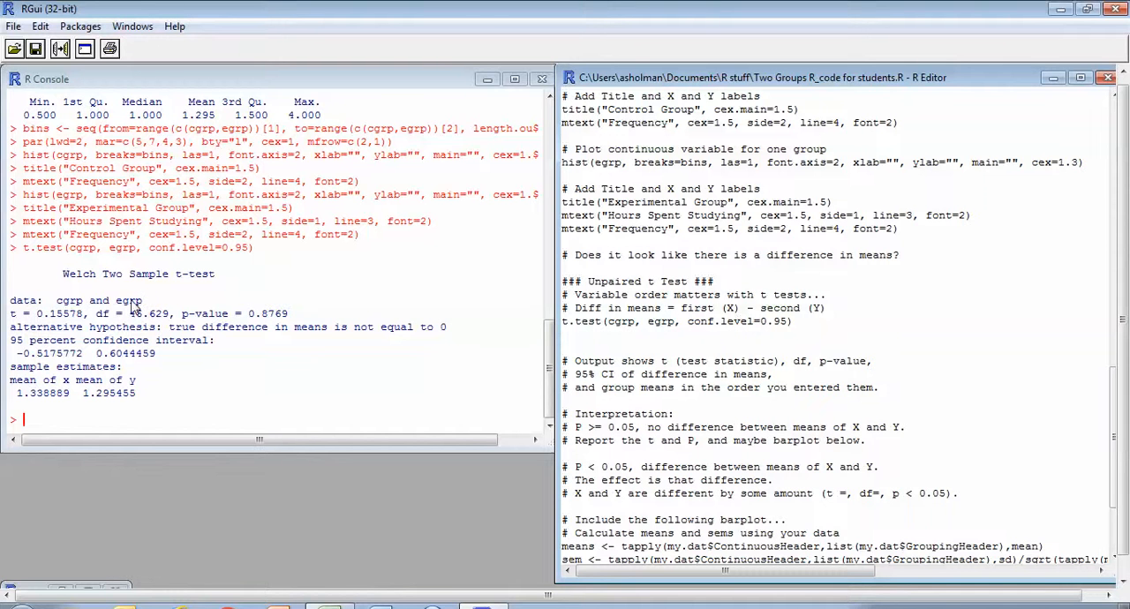
mouse_move(251, 344)
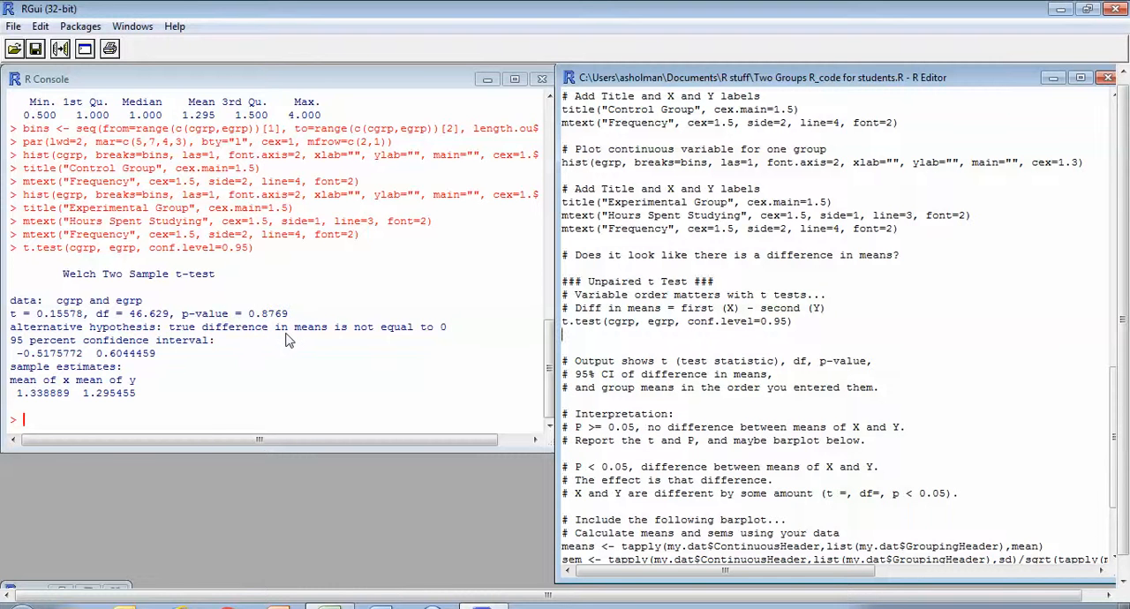
mouse_move(292, 336)
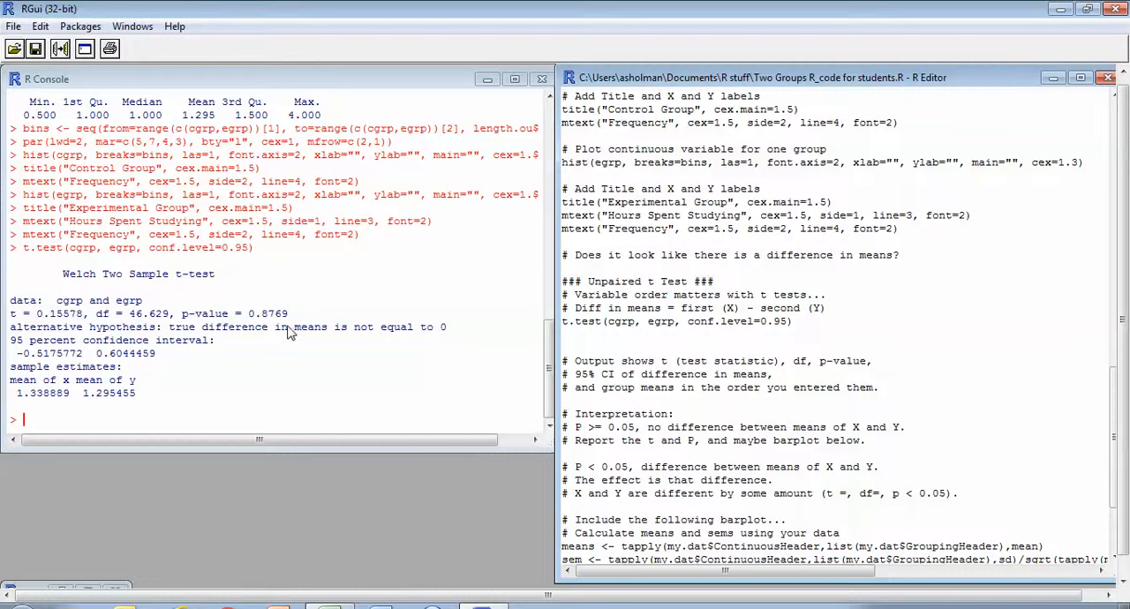
mouse_move(279, 329)
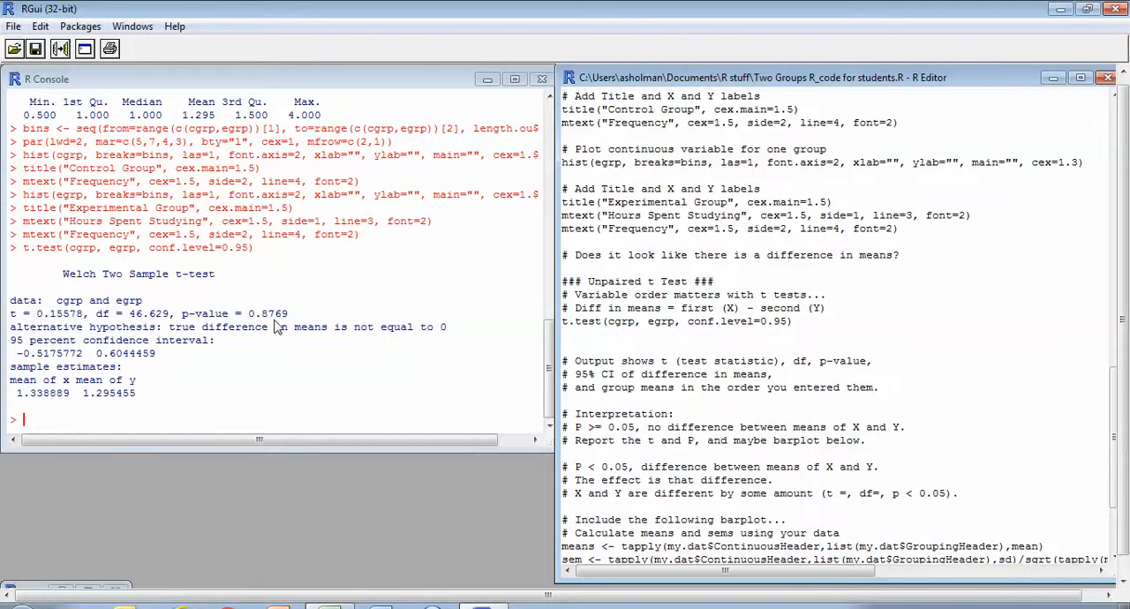
mouse_move(283, 325)
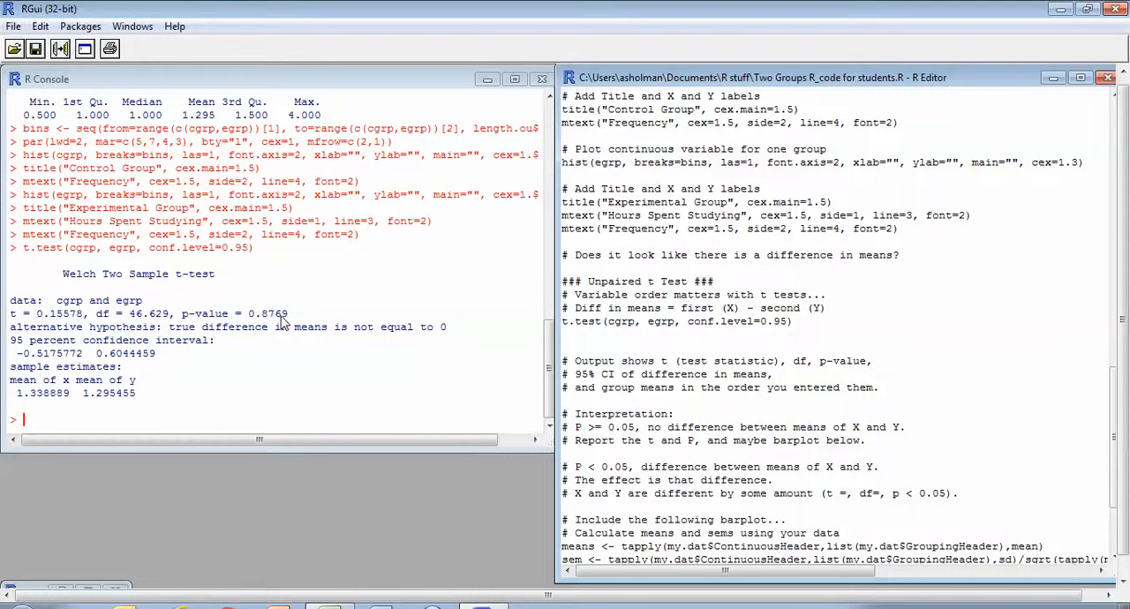
mouse_move(296, 339)
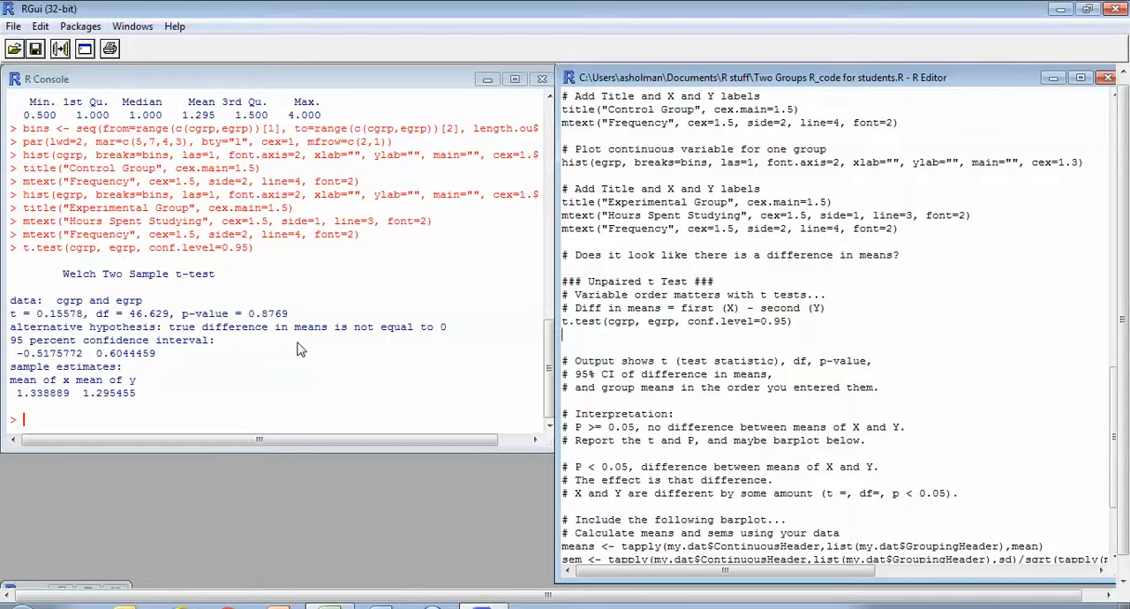
mouse_move(297, 343)
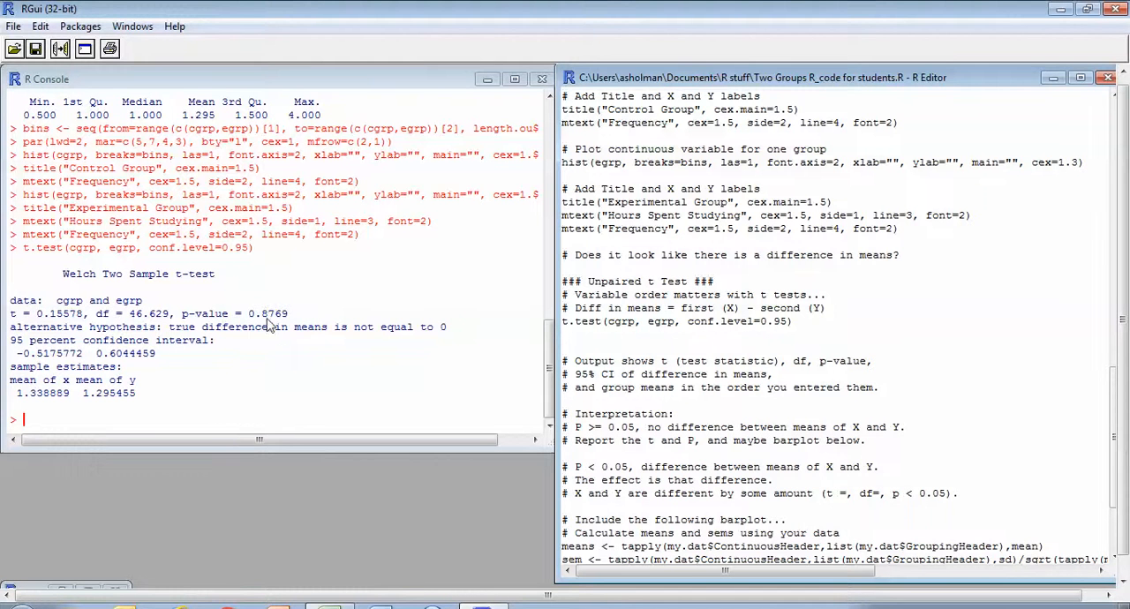
mouse_move(385, 374)
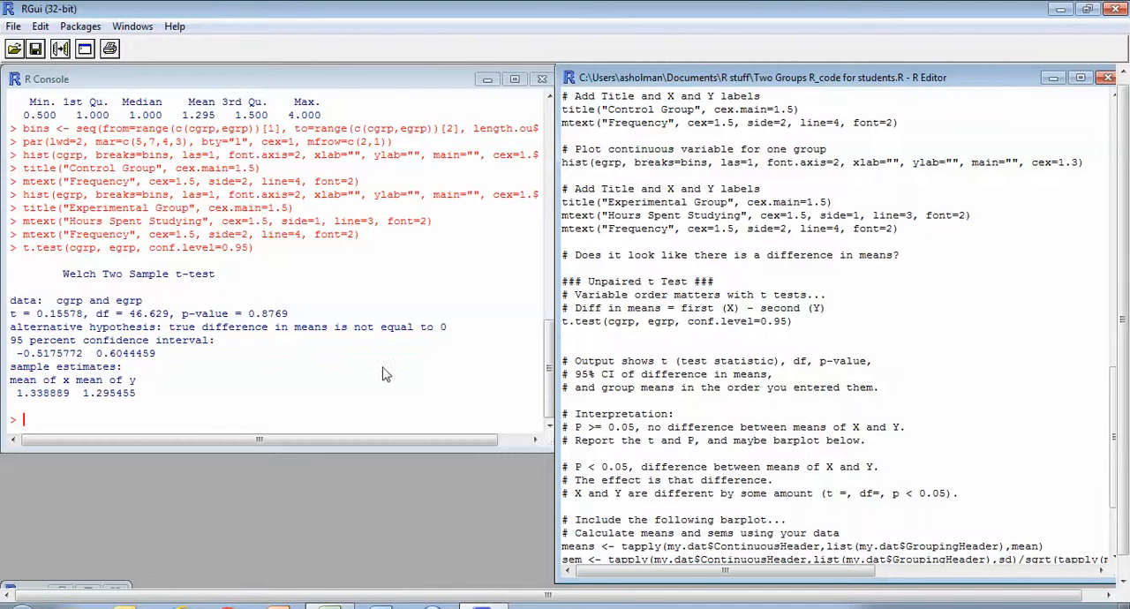
mouse_move(745, 388)
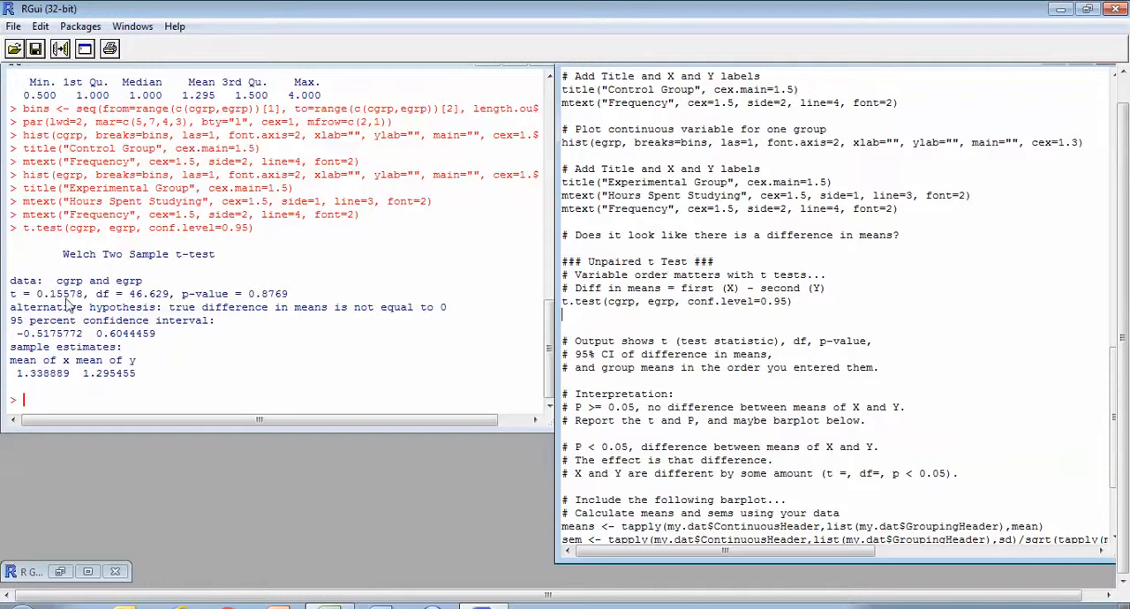
mouse_move(1104, 342)
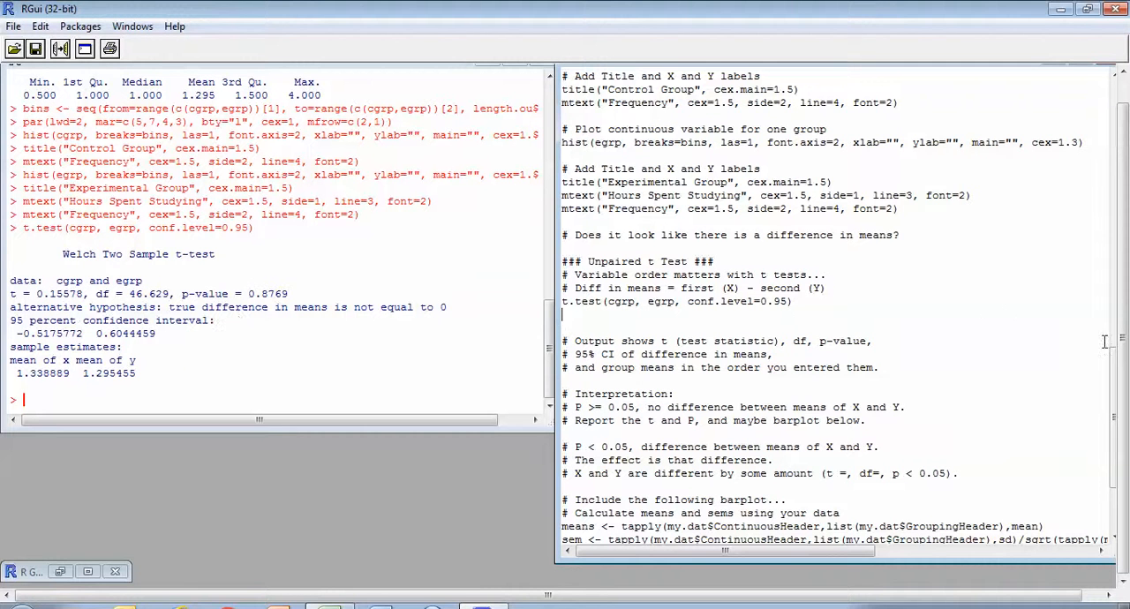